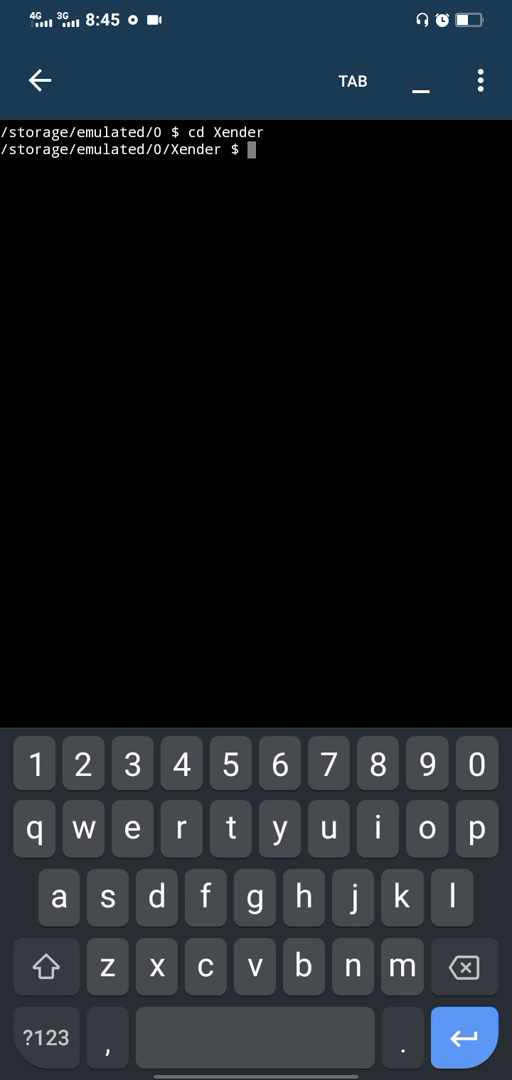
# In Xender/TeachAppCompilation, run 'buildozer init' and return to main.py in the editor.
pyautogui.write('cd')
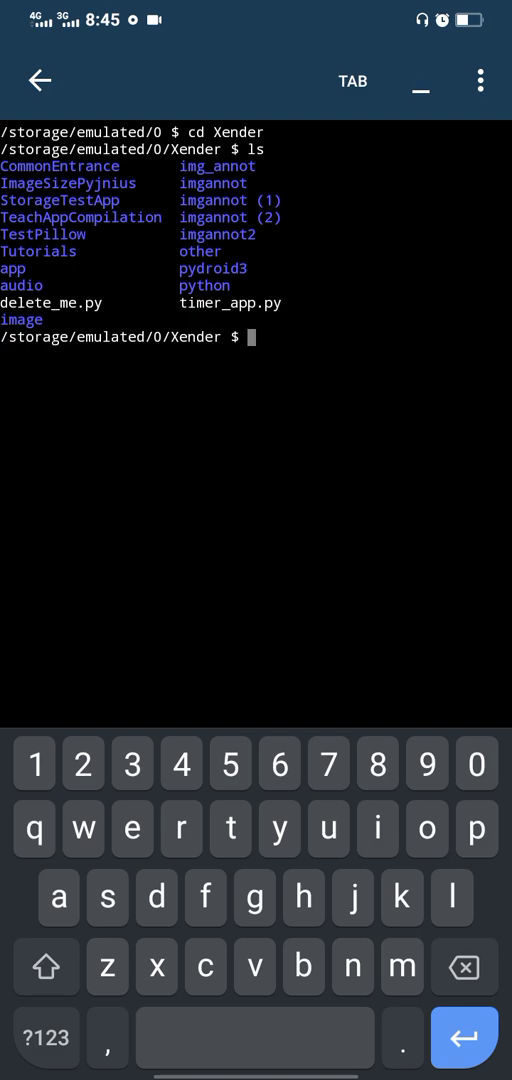
pyautogui.write('cd')
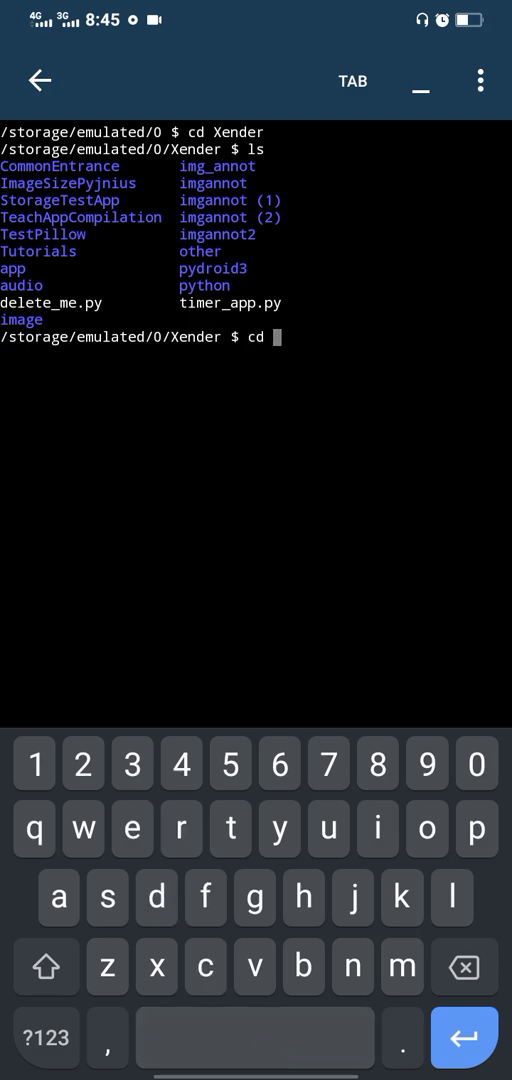
pyautogui.write('TeachApp')
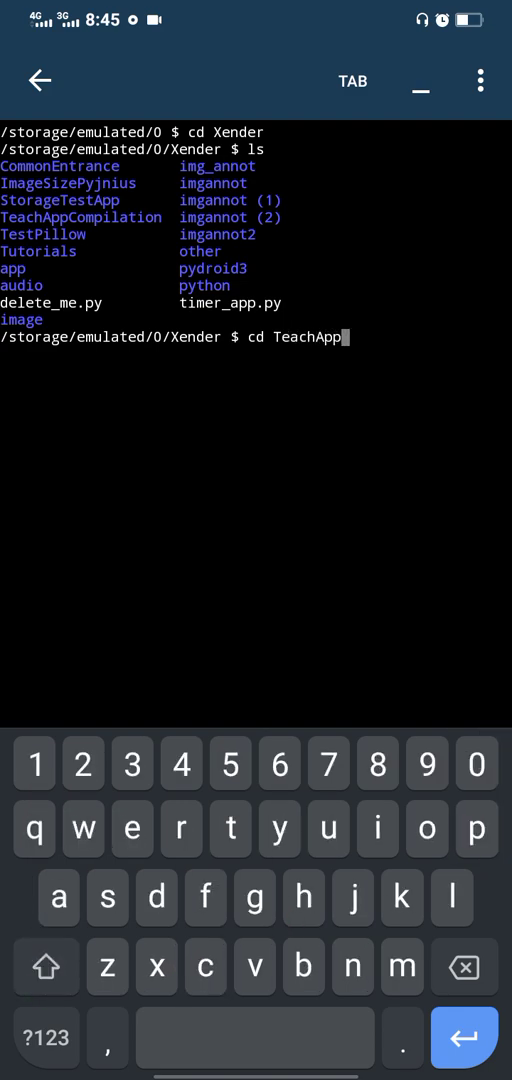
pyautogui.write('Compilation')
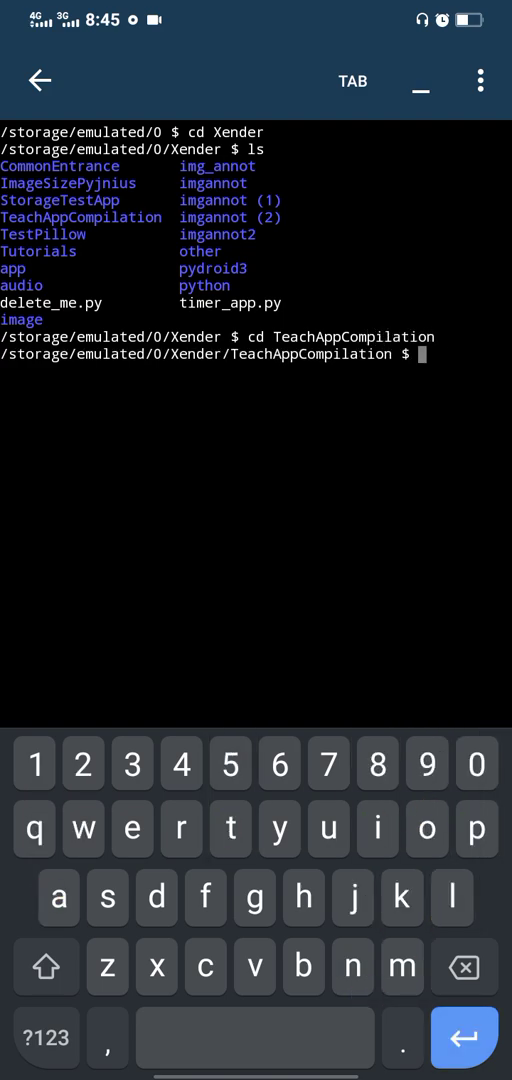
pyautogui.write('c')
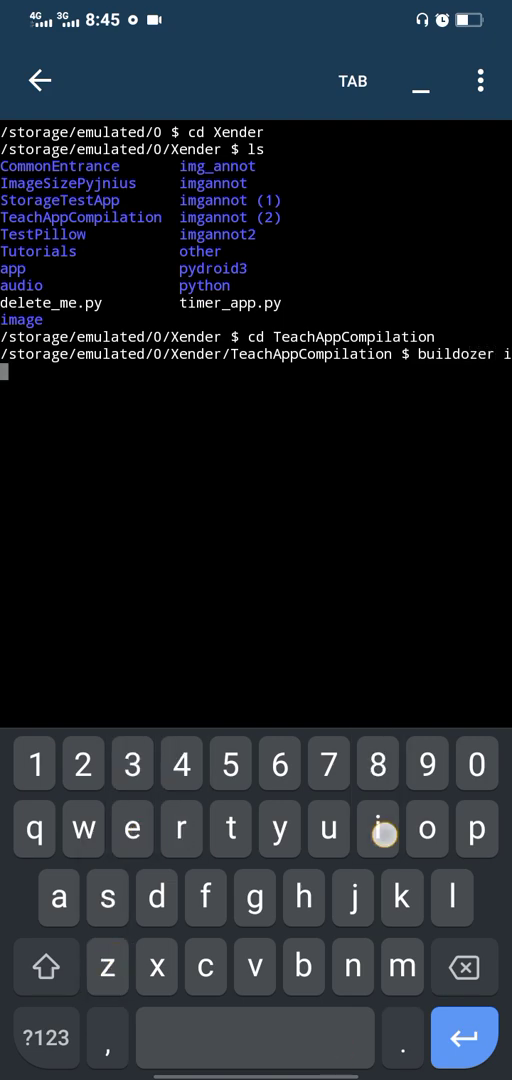
pyautogui.write('nit')
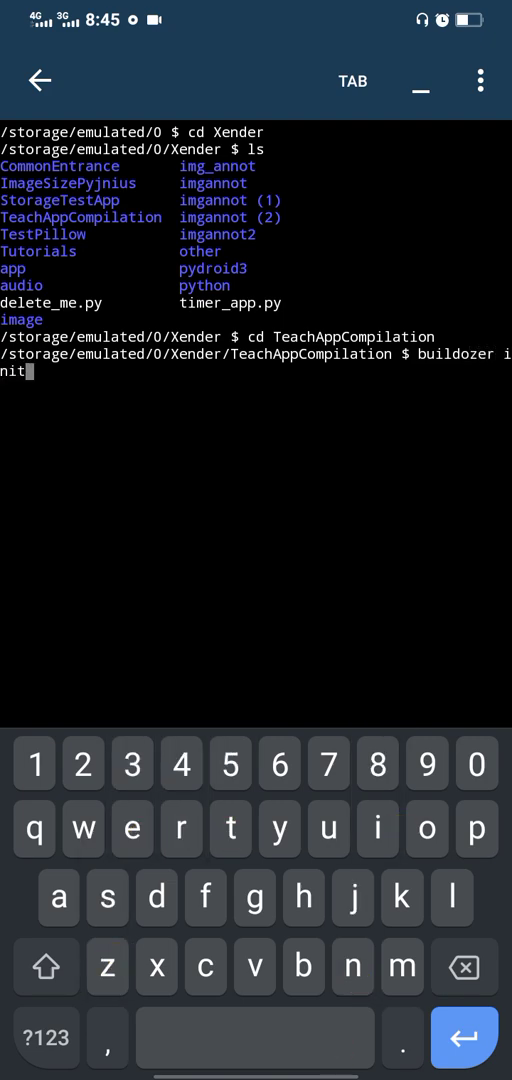
pyautogui.press('enter')
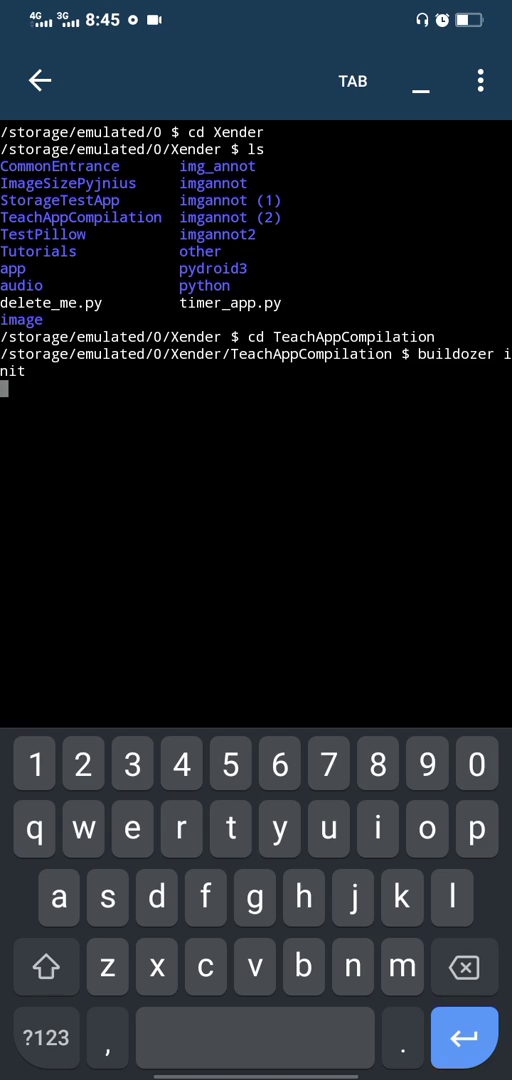
pyautogui.press('Enter')
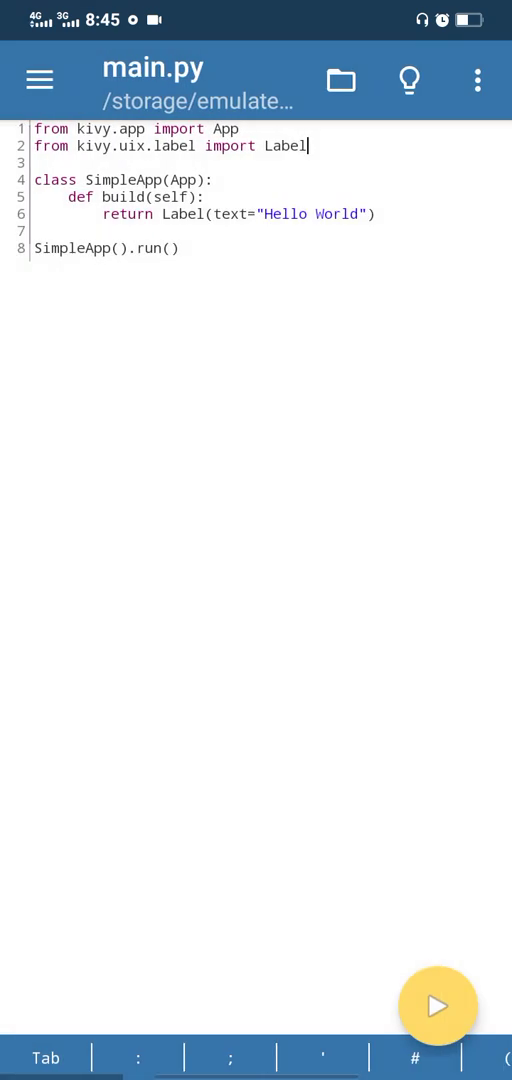
# Open buildozer.spec from the last opened folder and scroll through its settings.
pyautogui.click(341, 80)
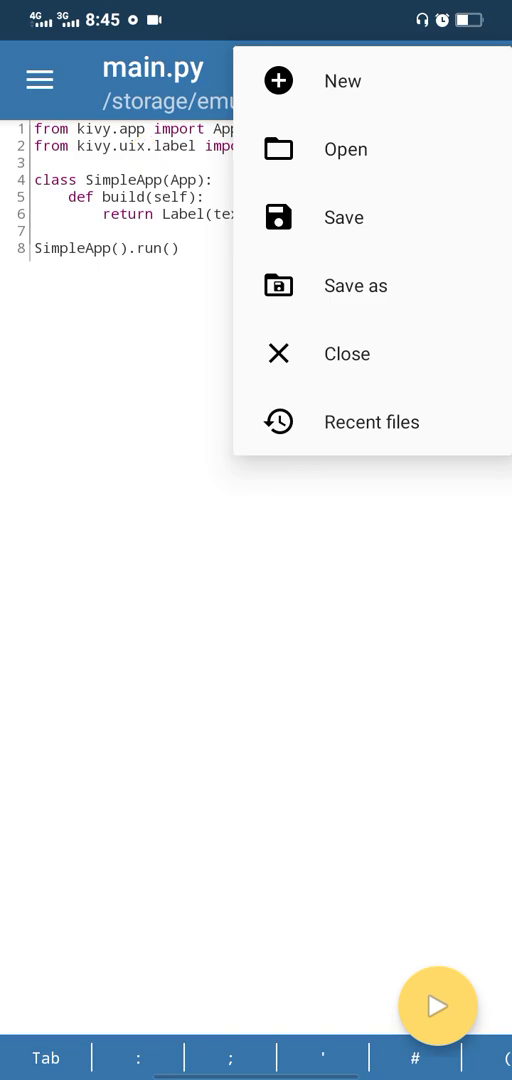
pyautogui.click(345, 149)
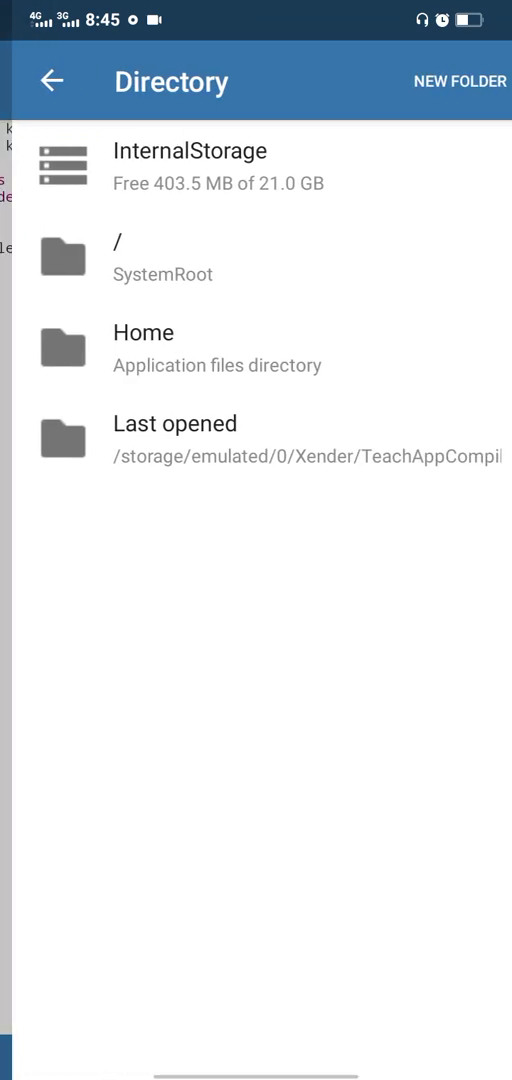
pyautogui.click(175, 424)
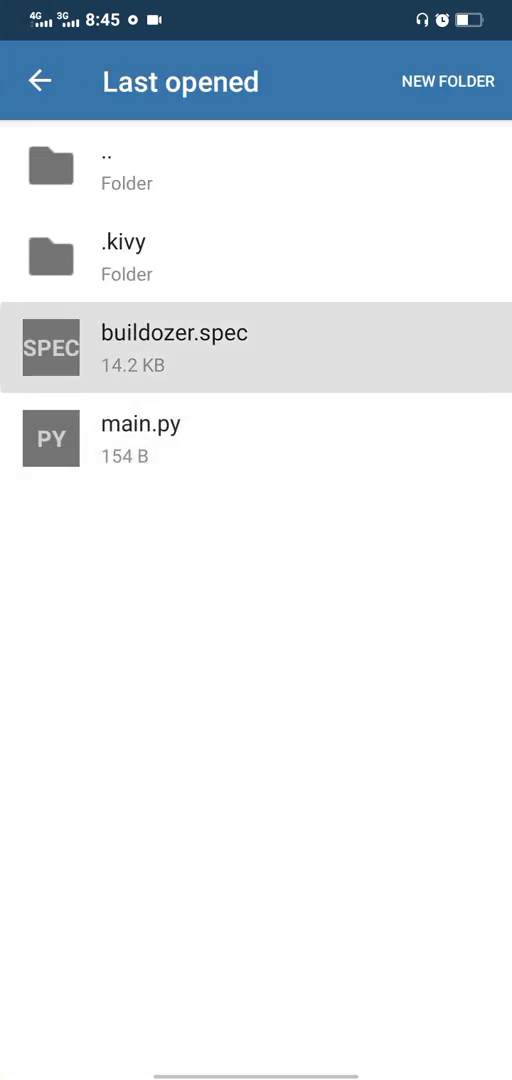
pyautogui.click(173, 348)
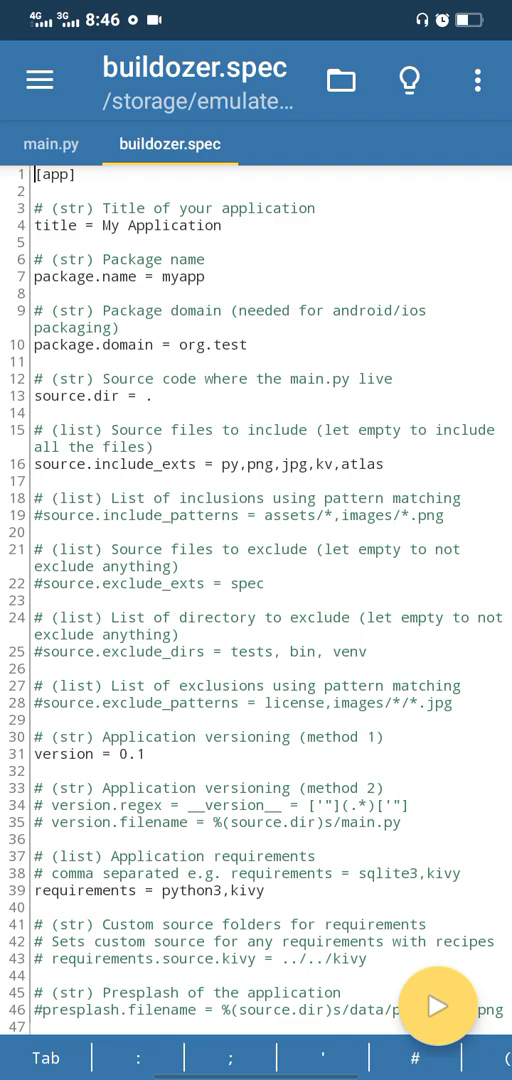
pyautogui.scroll(-3)
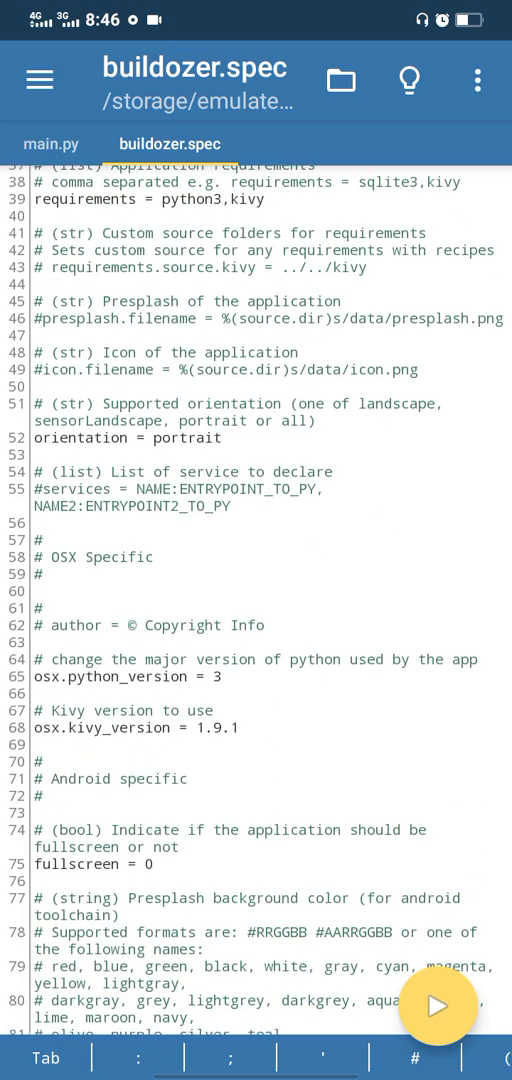
pyautogui.scroll(-3)
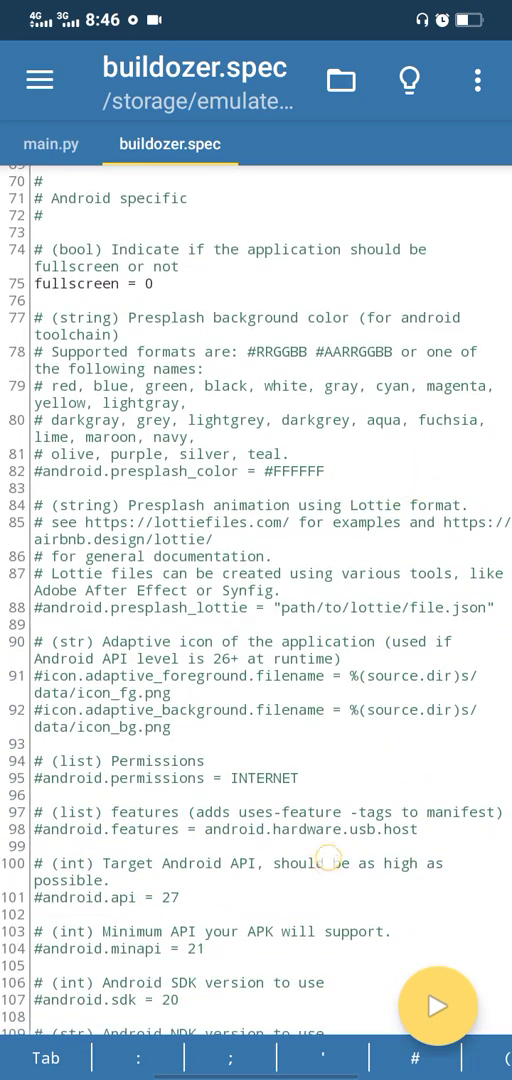
pyautogui.scroll(-3)
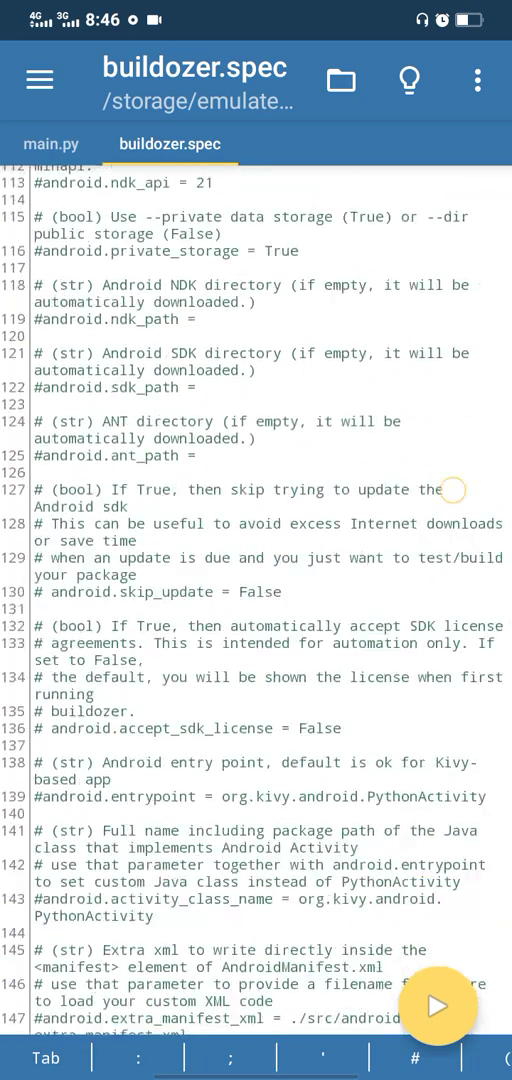
pyautogui.scroll(-3)
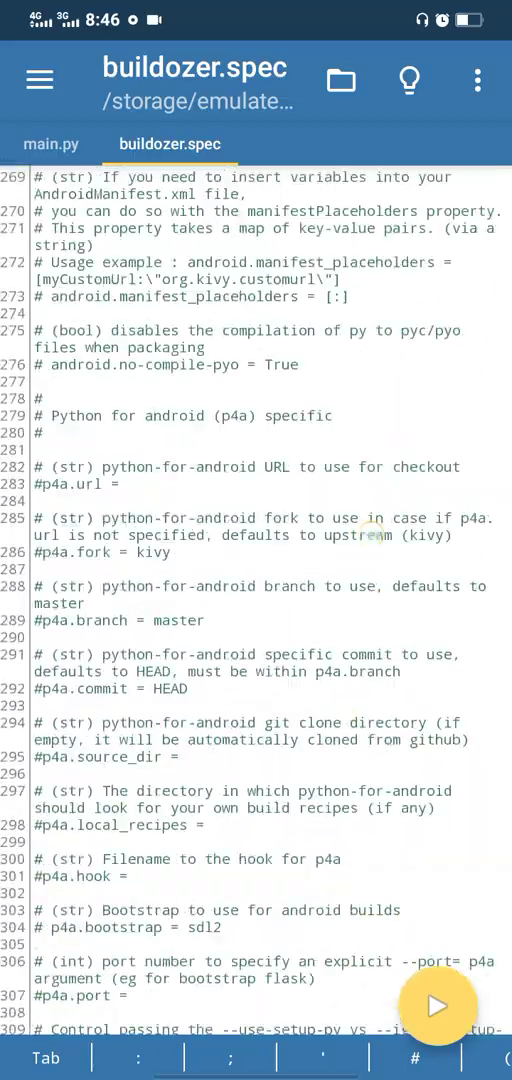
pyautogui.scroll(-3)
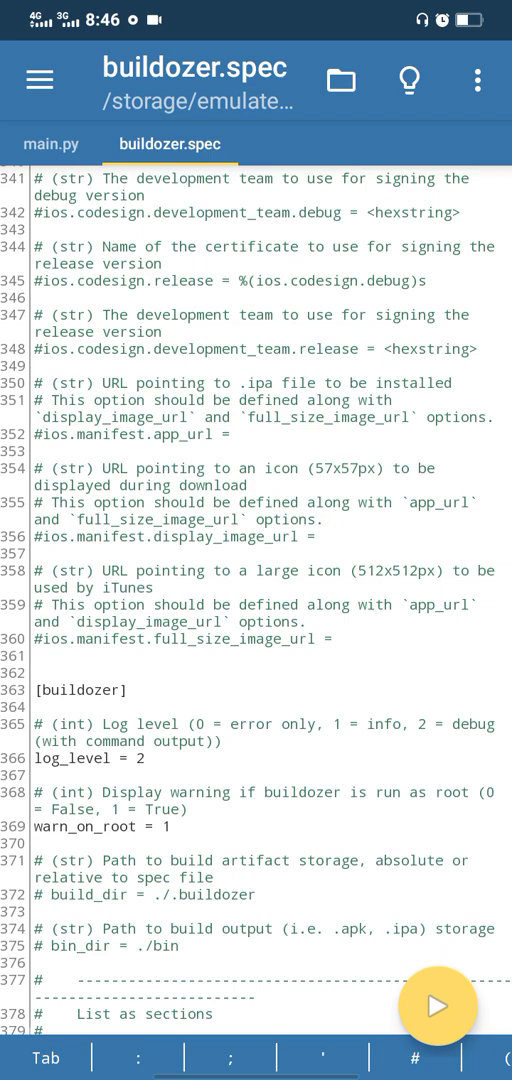
pyautogui.scroll(-3)
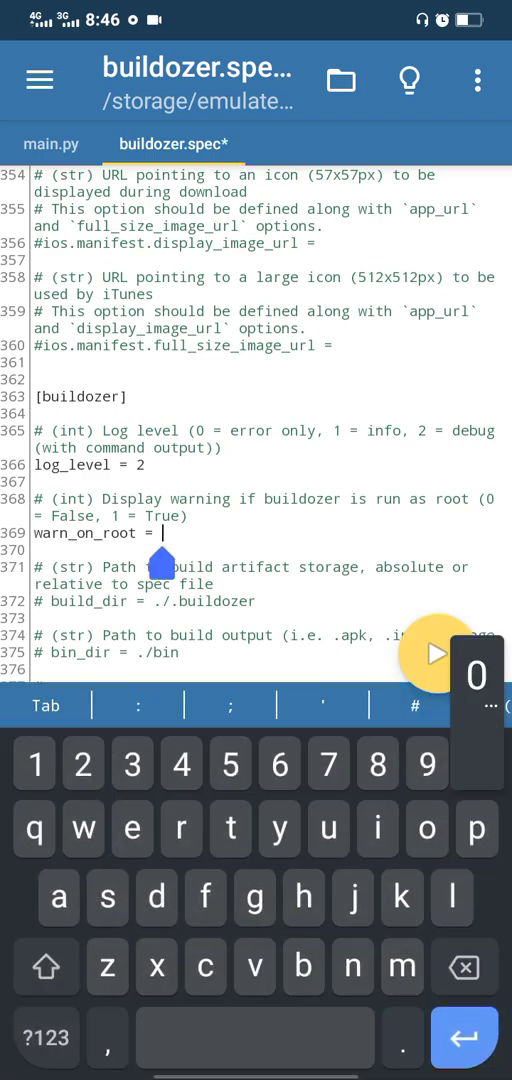
# Enter 0 for warn_on_root, then scroll to the accept_sdk_license line.
pyautogui.write('0')
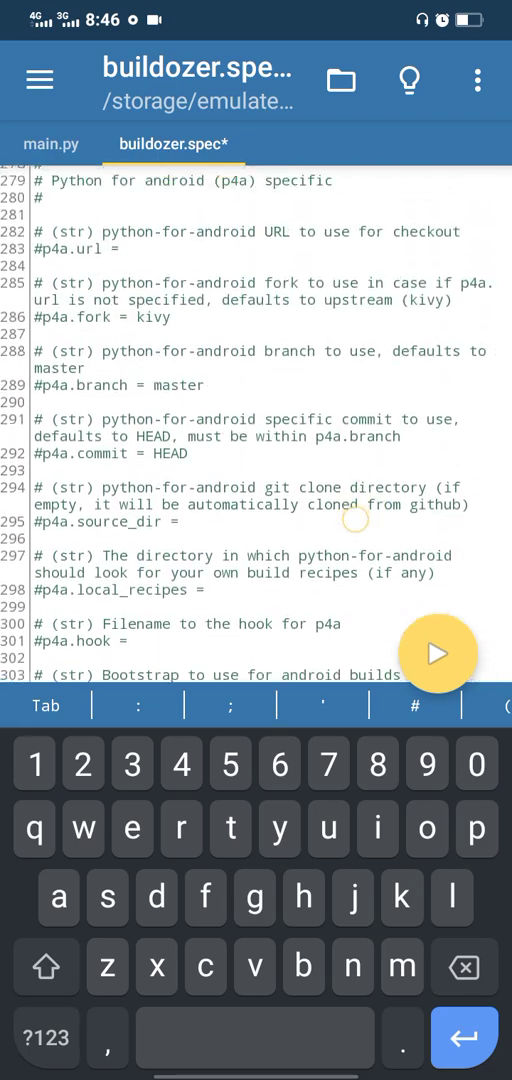
pyautogui.scroll(-3)
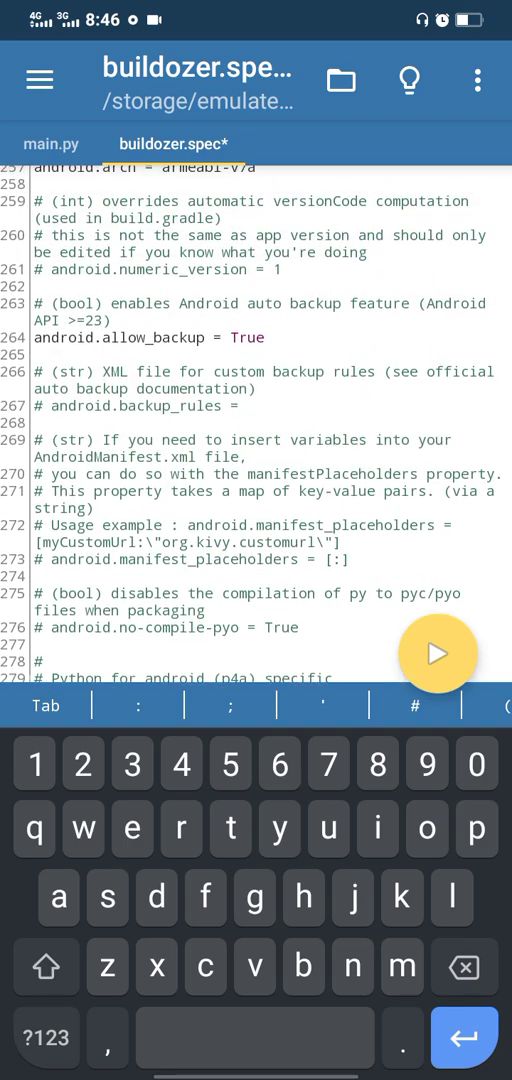
pyautogui.scroll(-3)
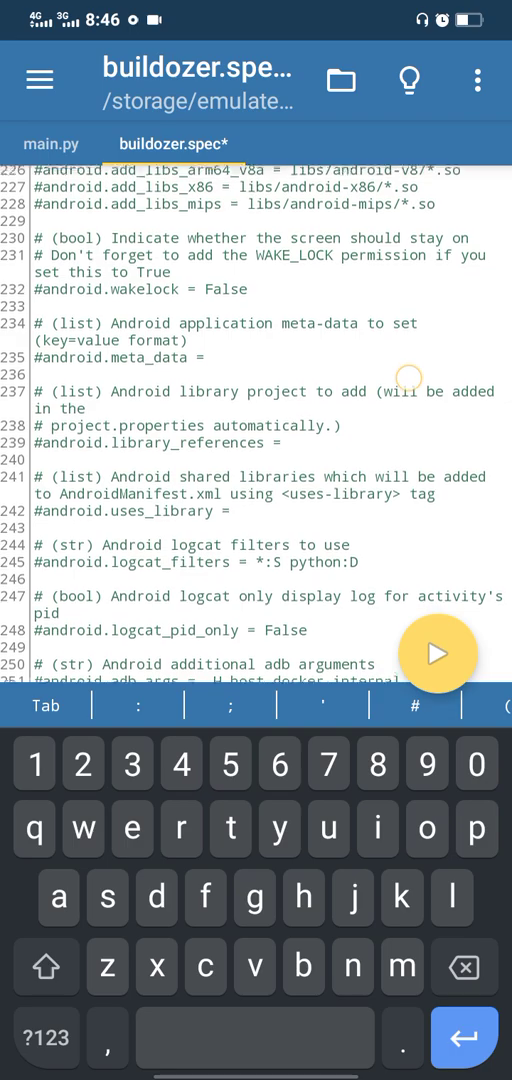
pyautogui.scroll(-3)
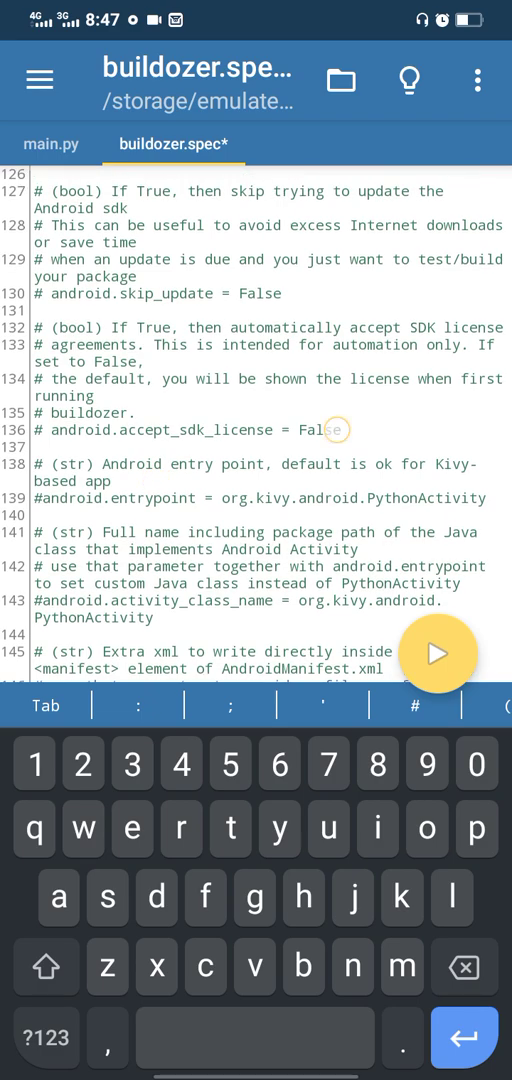
# Uncomment android.accept_sdk_license and set it to True, then scroll back through the file.
pyautogui.click(335, 430)
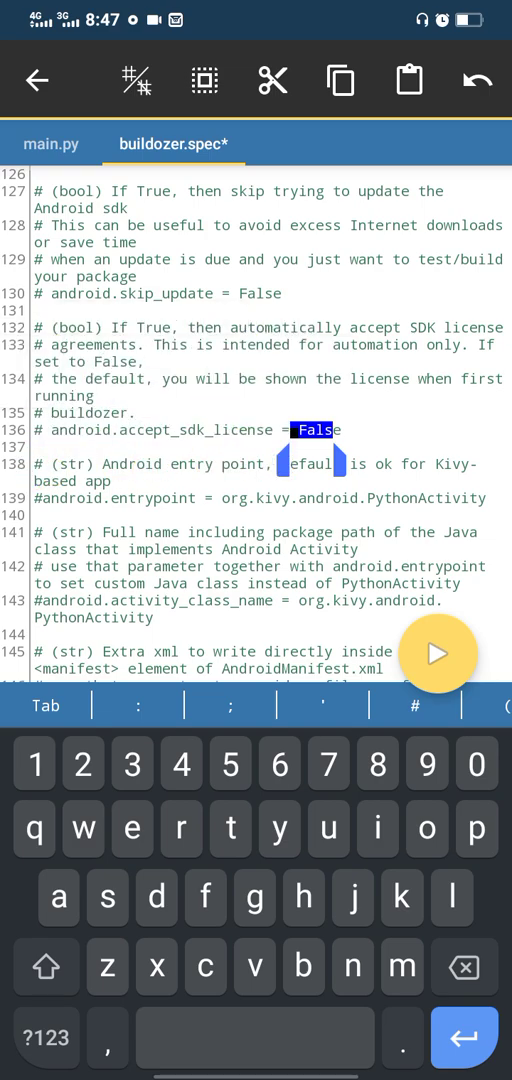
pyautogui.click(40, 441)
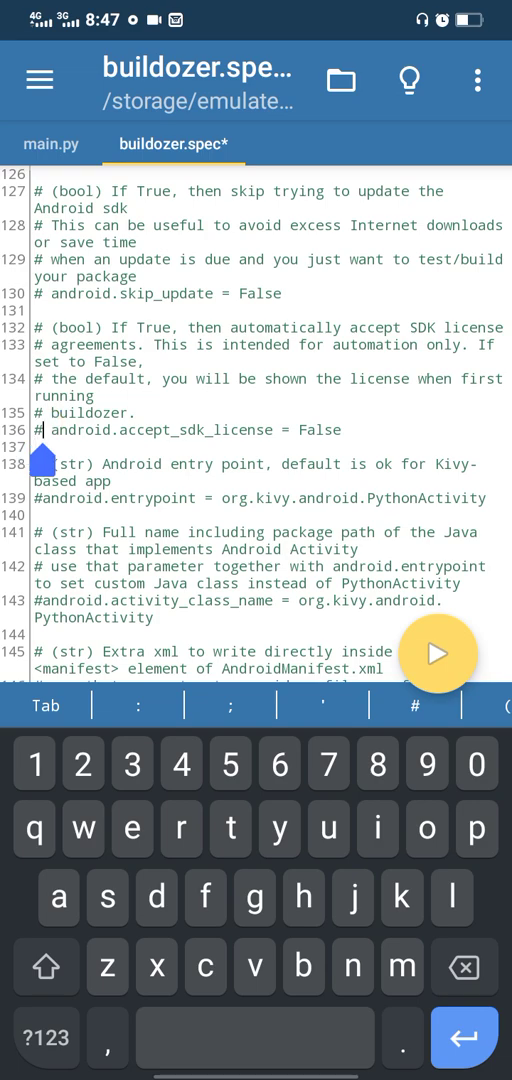
pyautogui.press('Backspace')
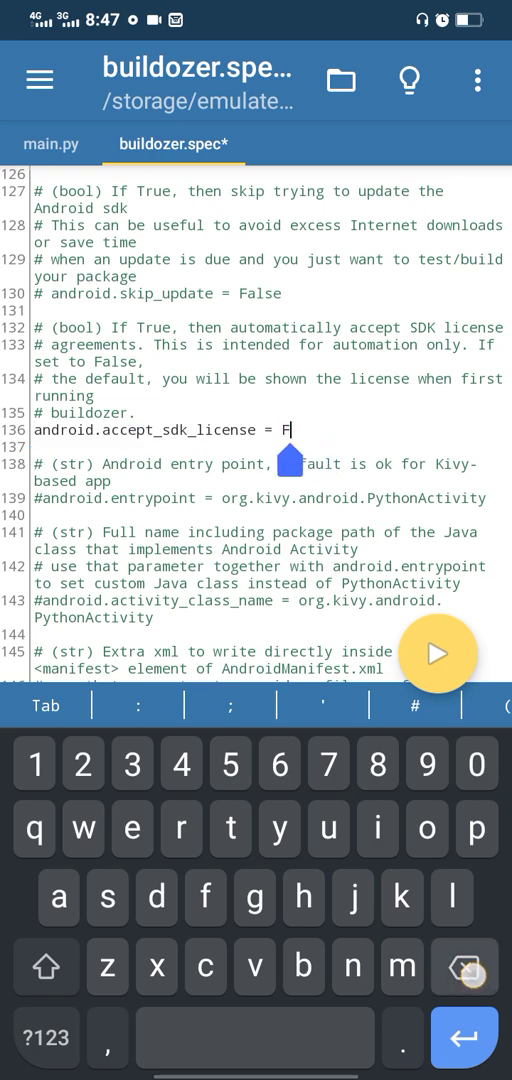
pyautogui.write('ru')
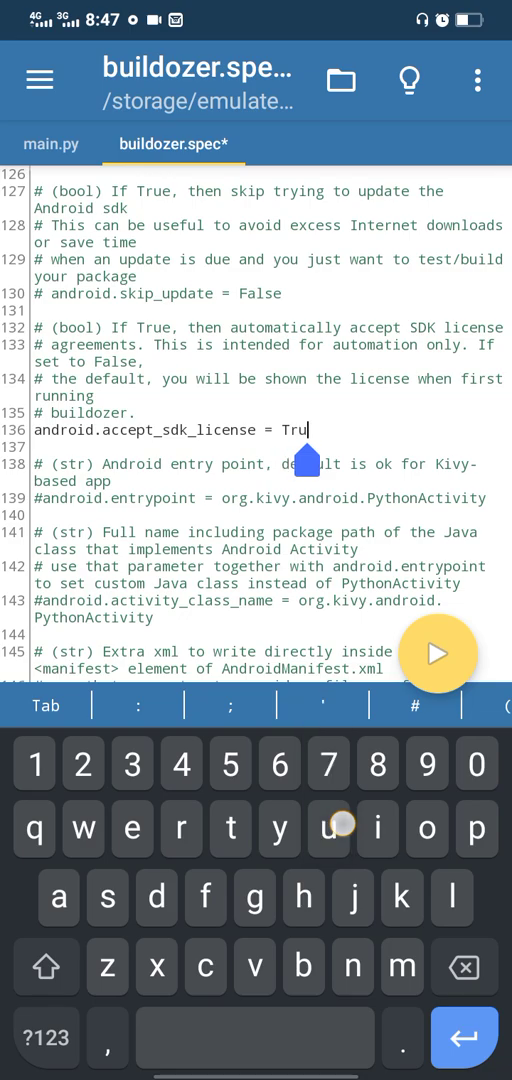
pyautogui.write('e')
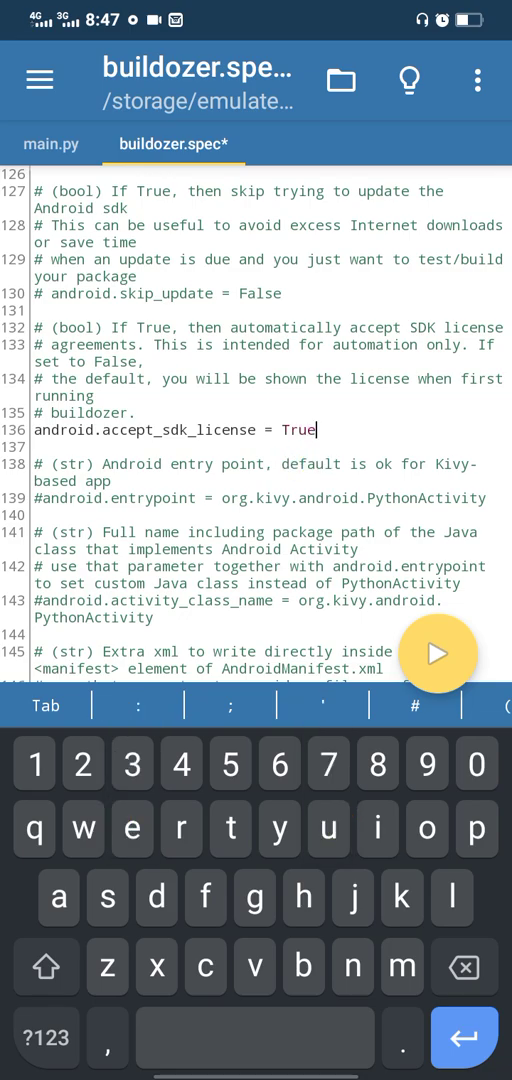
pyautogui.scroll(-3)
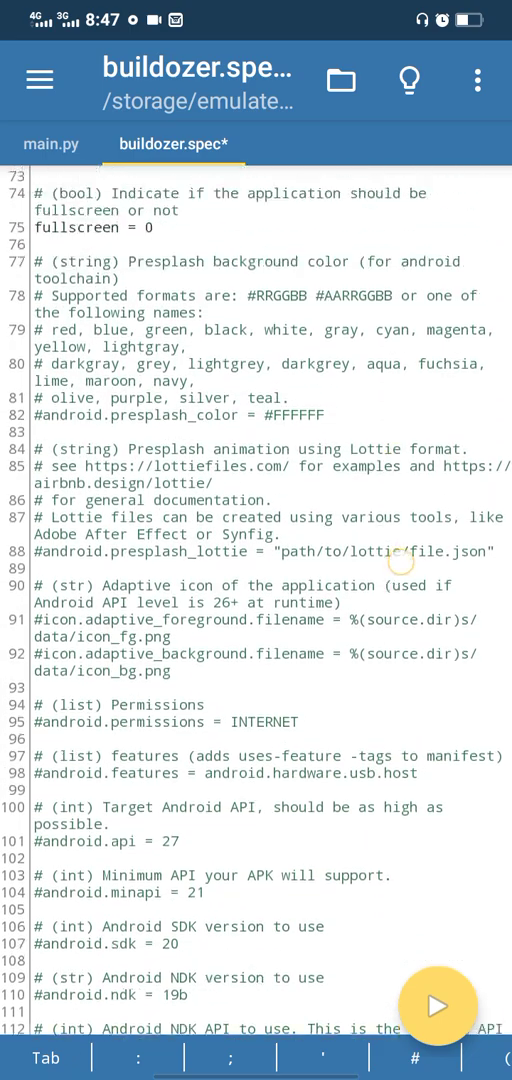
pyautogui.scroll(-3)
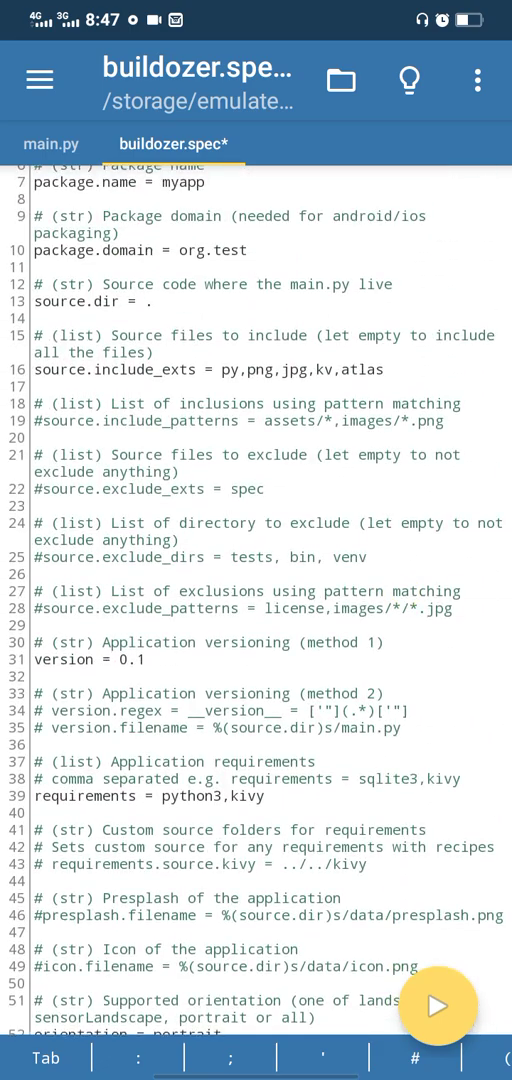
pyautogui.scroll(-3)
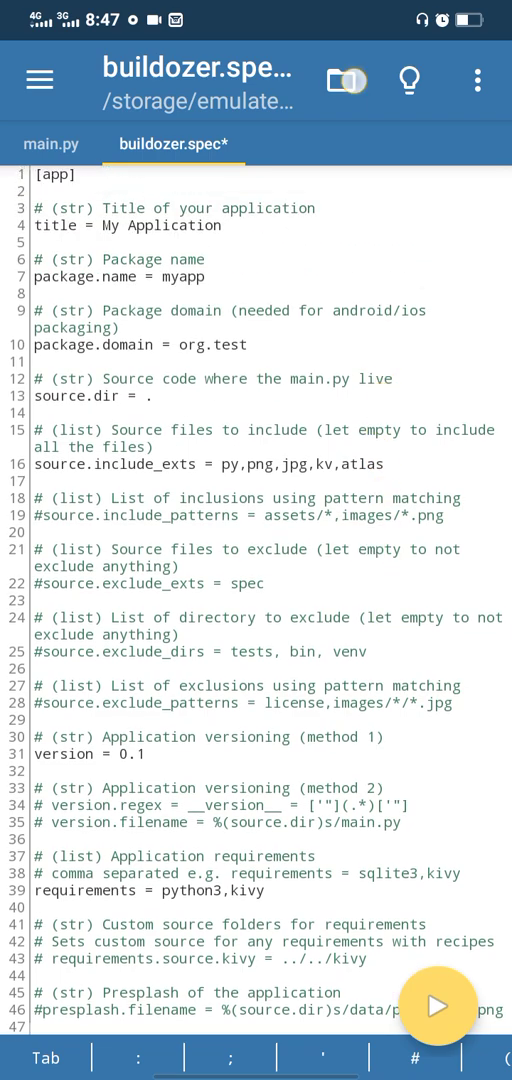
# Save buildozer.spec and switch to the Kivy App Maker notebook.
pyautogui.click(345, 80)
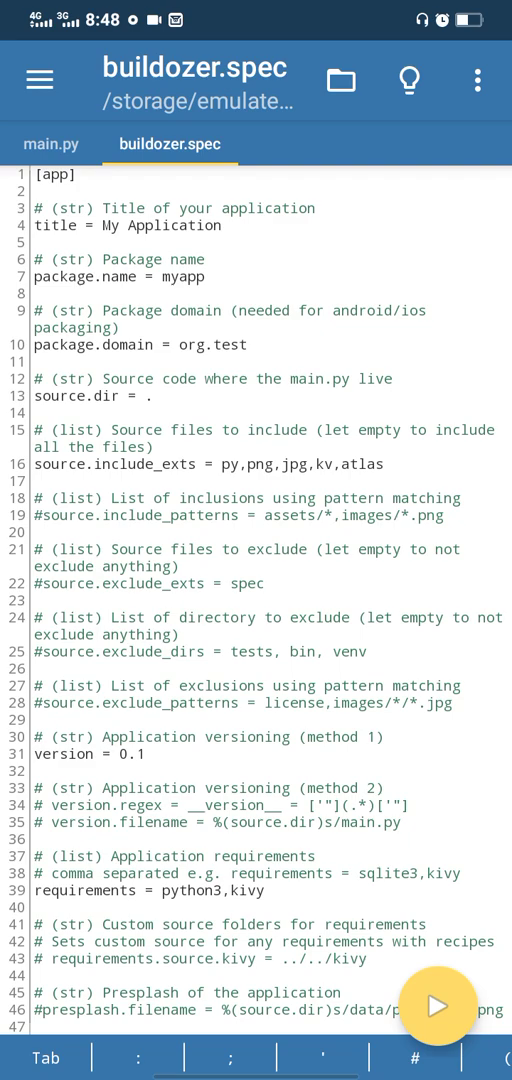
pyautogui.click(340, 80)
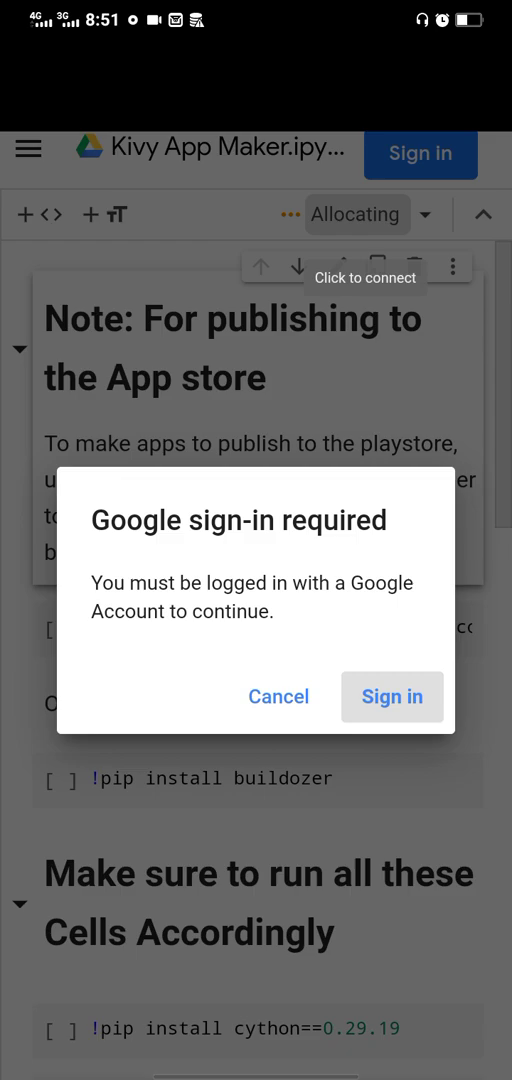
# Dismiss the sign-in prompt, connect to a runtime, and open the main menu.
pyautogui.click(279, 696)
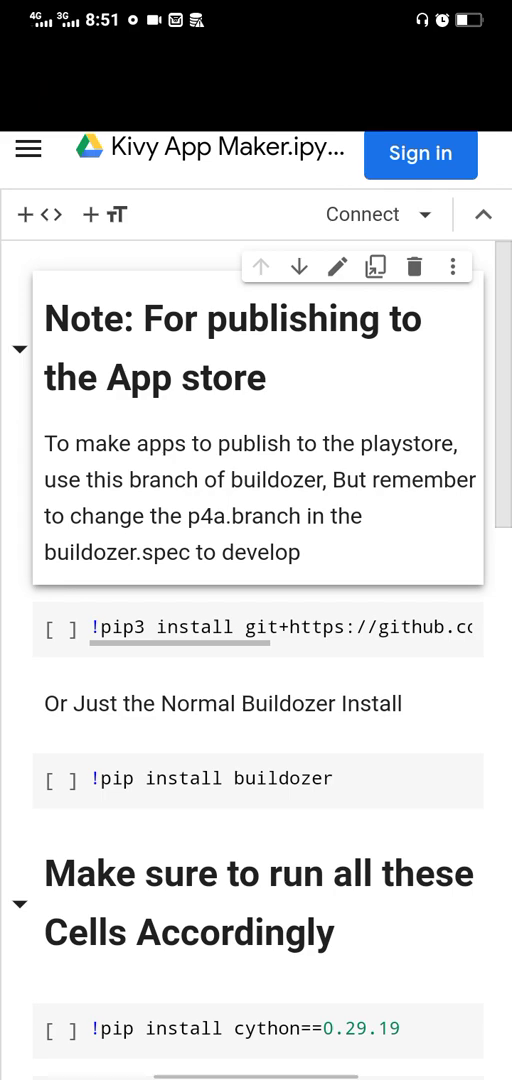
pyautogui.click(362, 214)
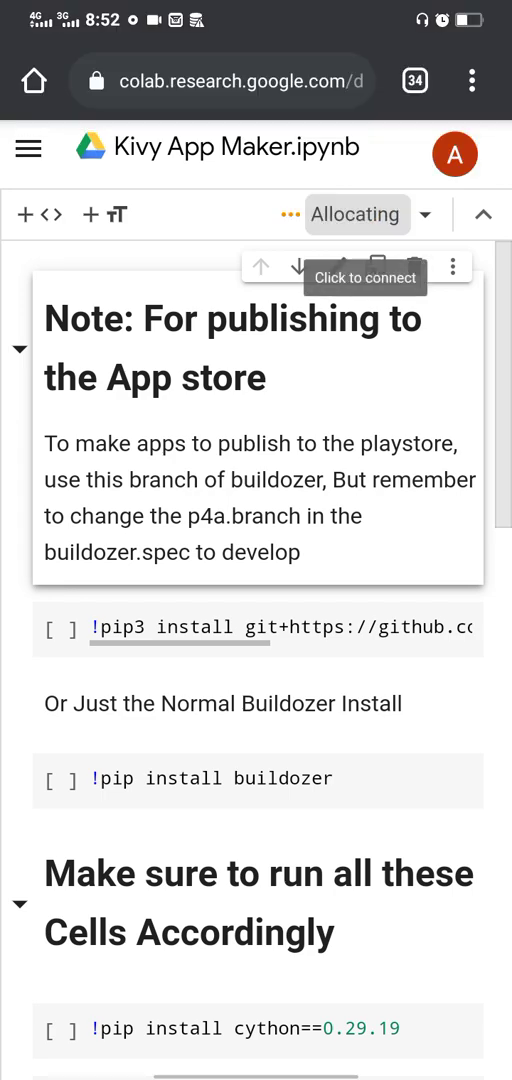
pyautogui.click(356, 214)
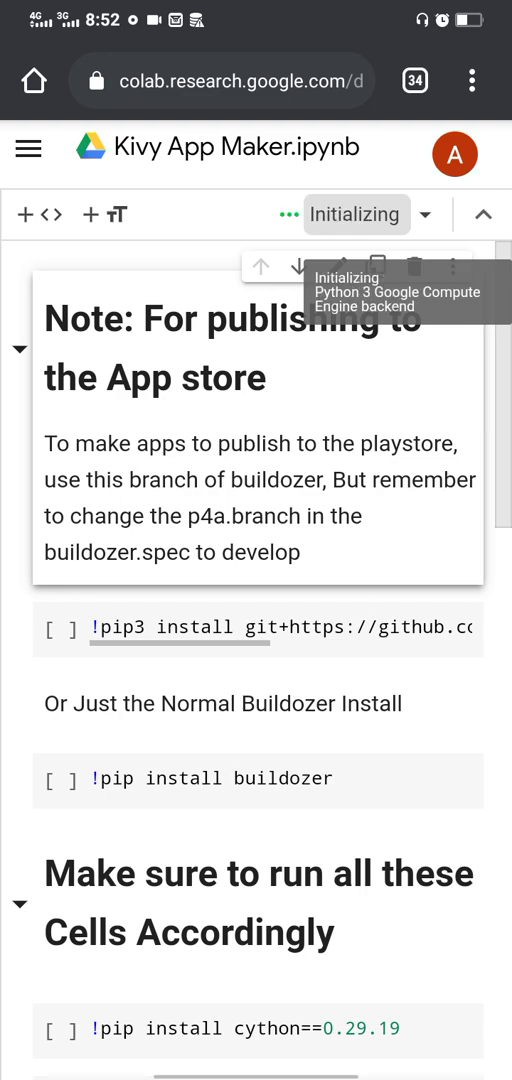
pyautogui.click(28, 148)
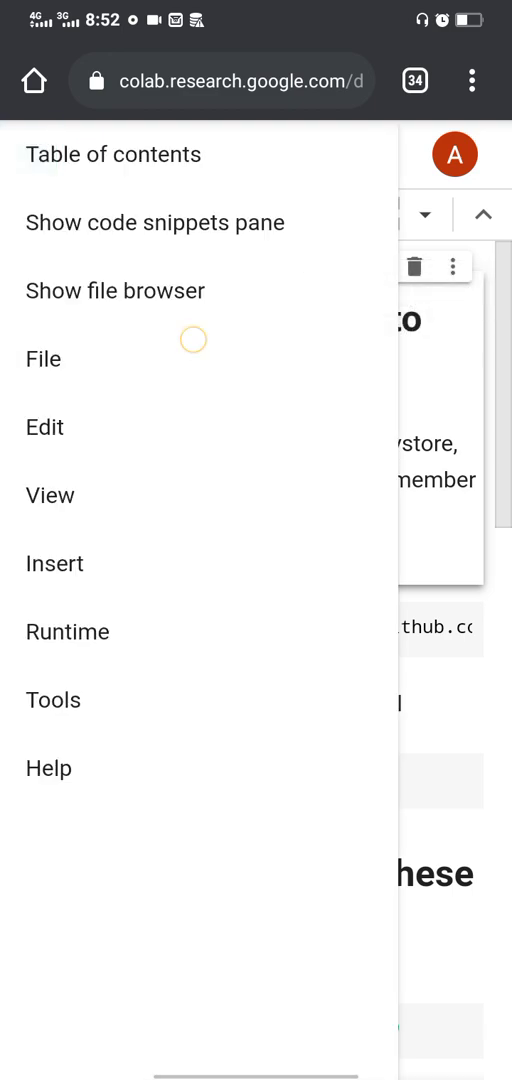
# Choose File > Show file browser from the menu.
pyautogui.click(34, 359)
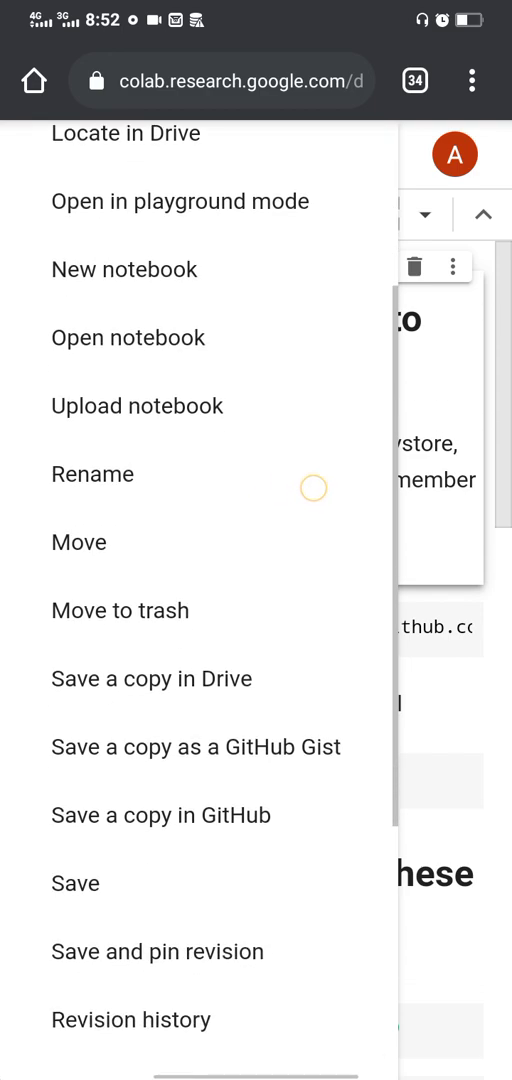
pyautogui.scroll(-3)
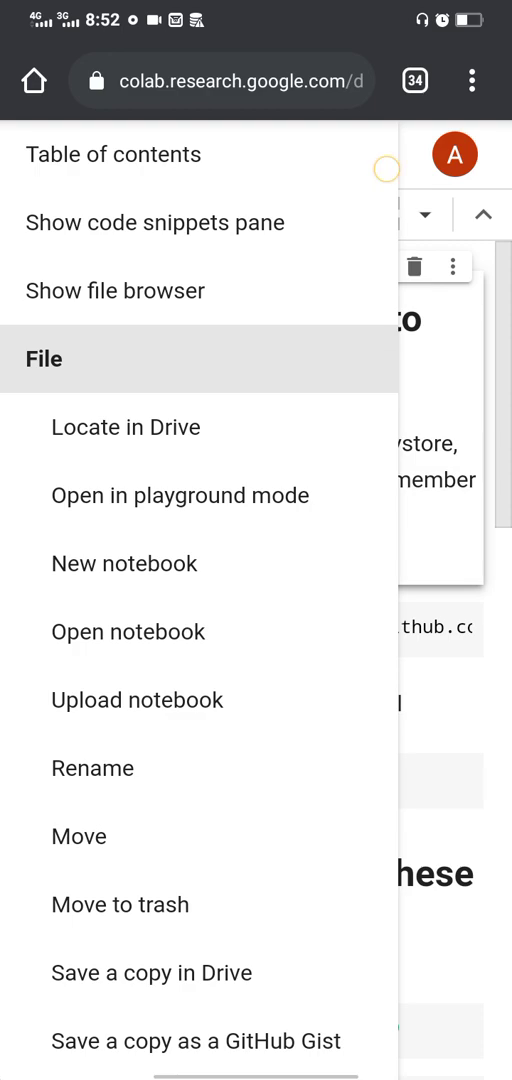
pyautogui.click(115, 290)
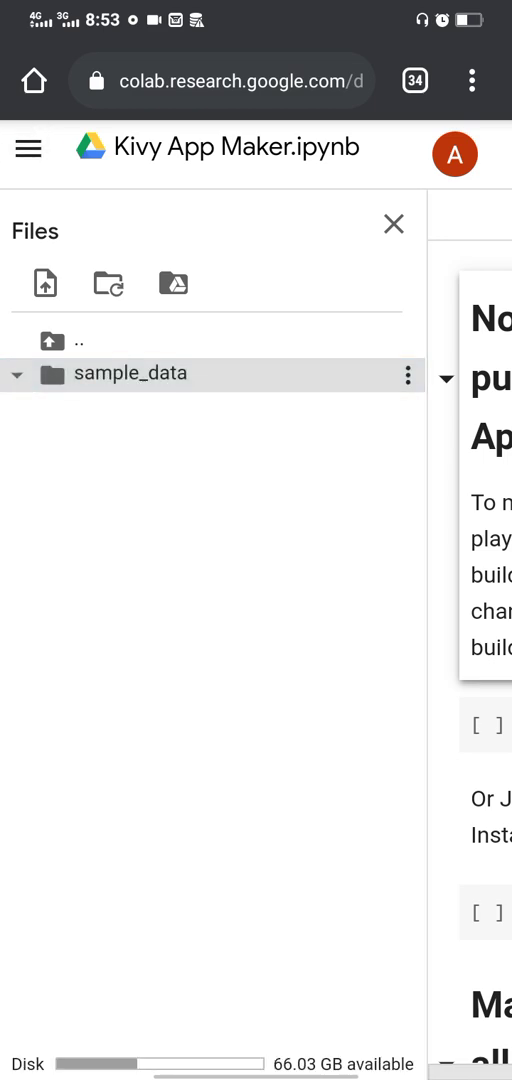
# Create an App folder inside sample_data and start an upload into it.
pyautogui.click(408, 373)
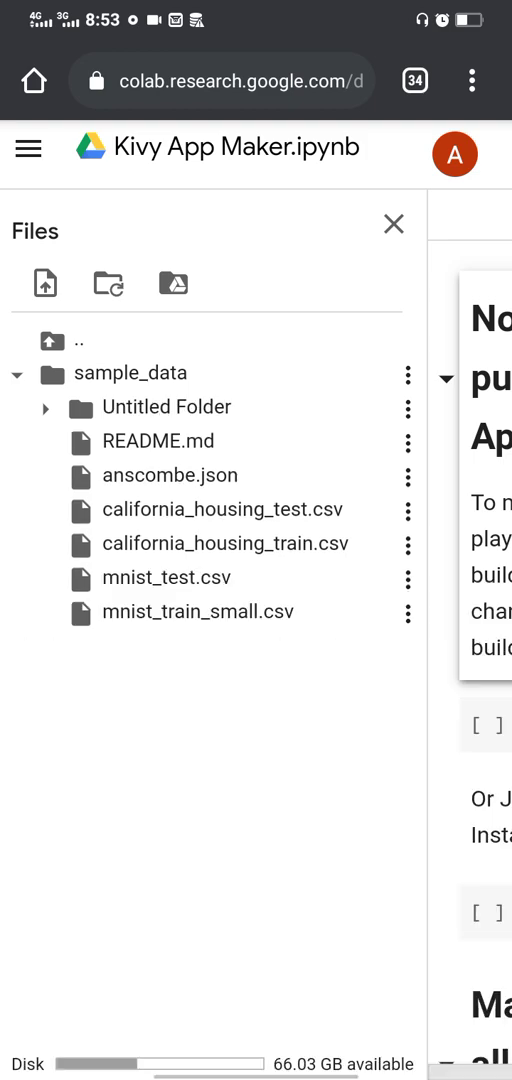
pyautogui.click(406, 407)
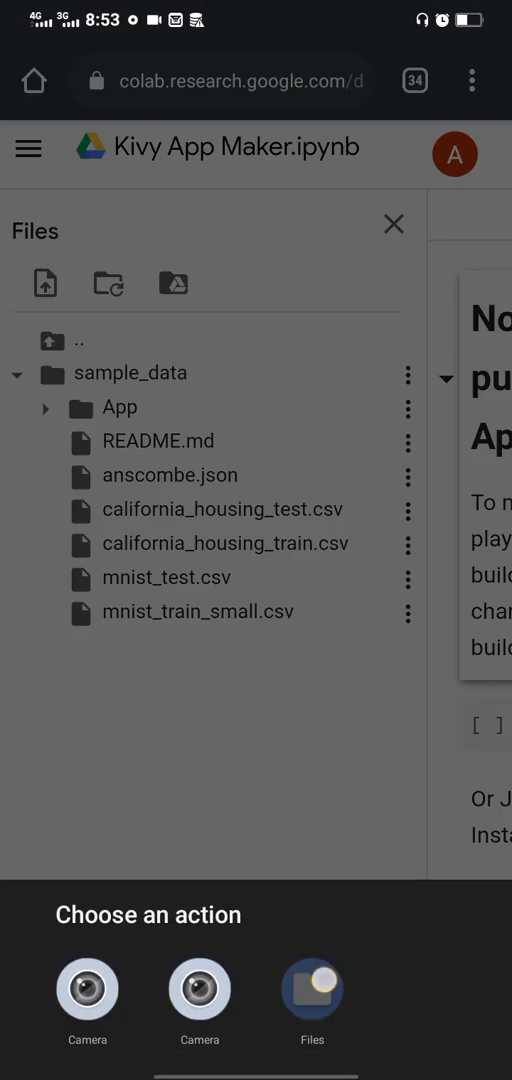
# From Files, open the Xender project folder and select main.py and buildozer.spec.
pyautogui.click(311, 994)
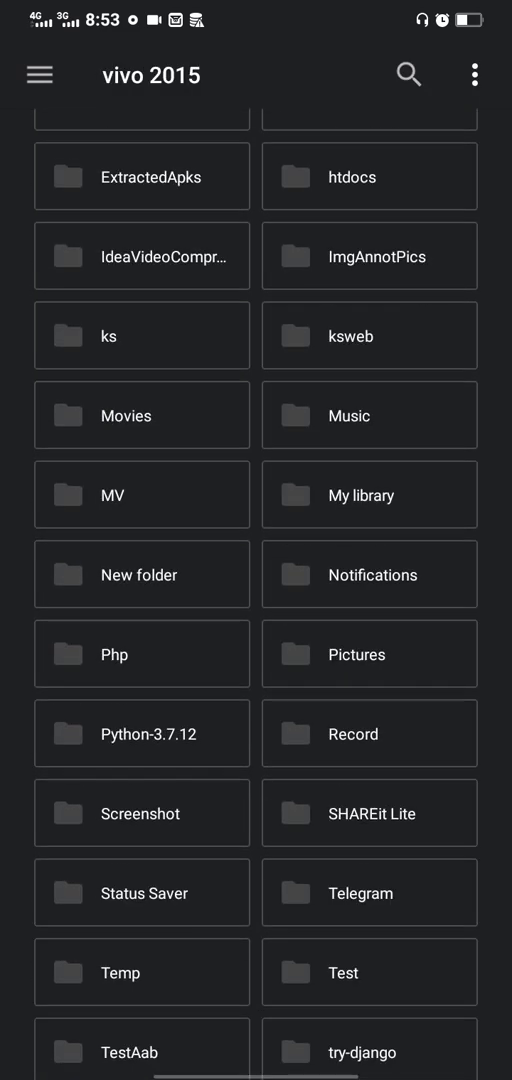
pyautogui.scroll(-3)
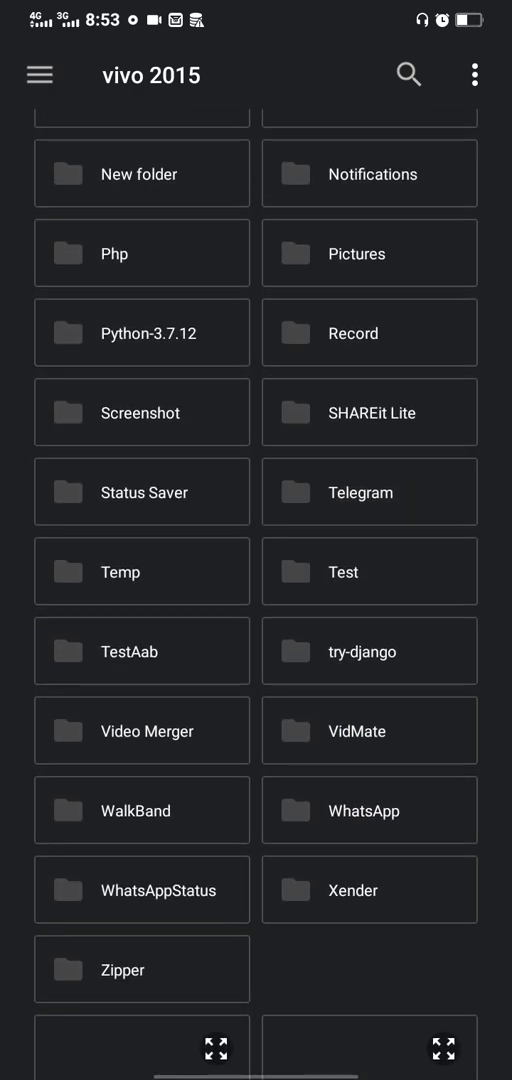
pyautogui.click(369, 890)
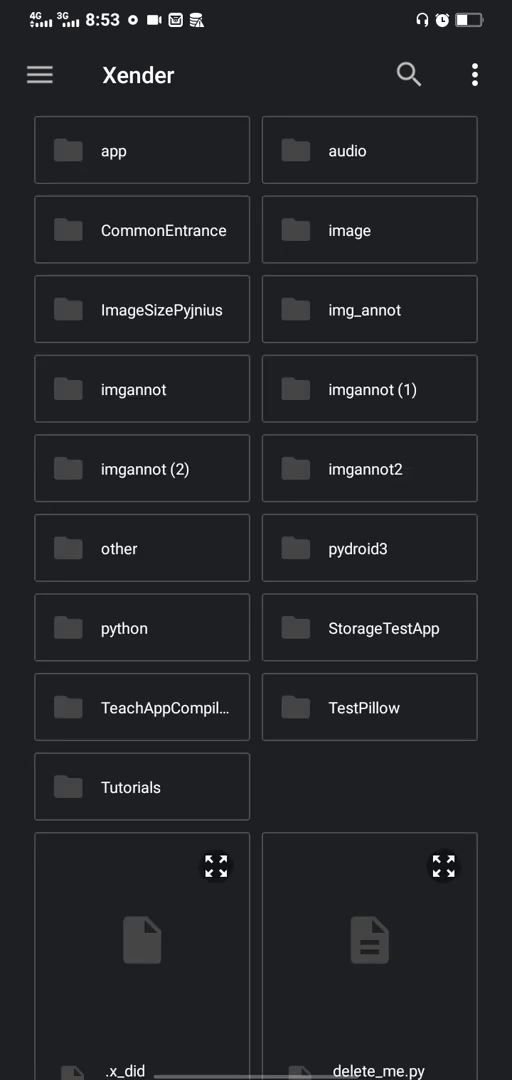
pyautogui.click(142, 707)
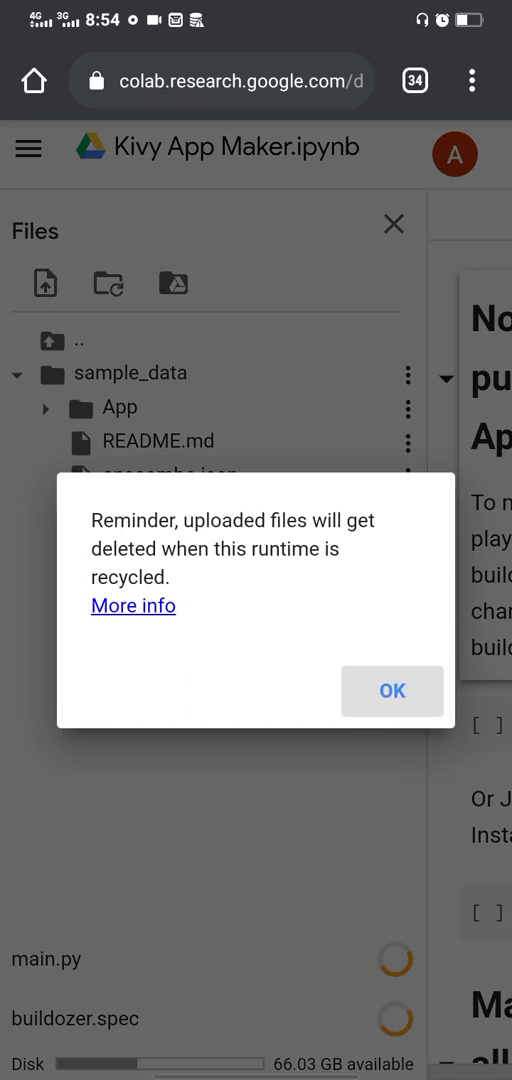
# Dismiss the upload reminder and close the file browser.
pyautogui.click(391, 691)
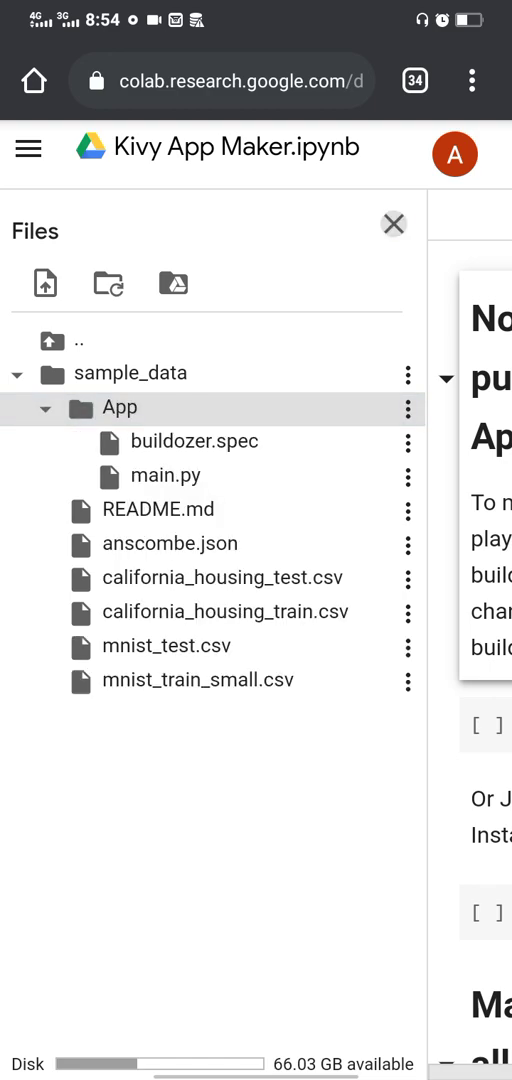
pyautogui.click(393, 223)
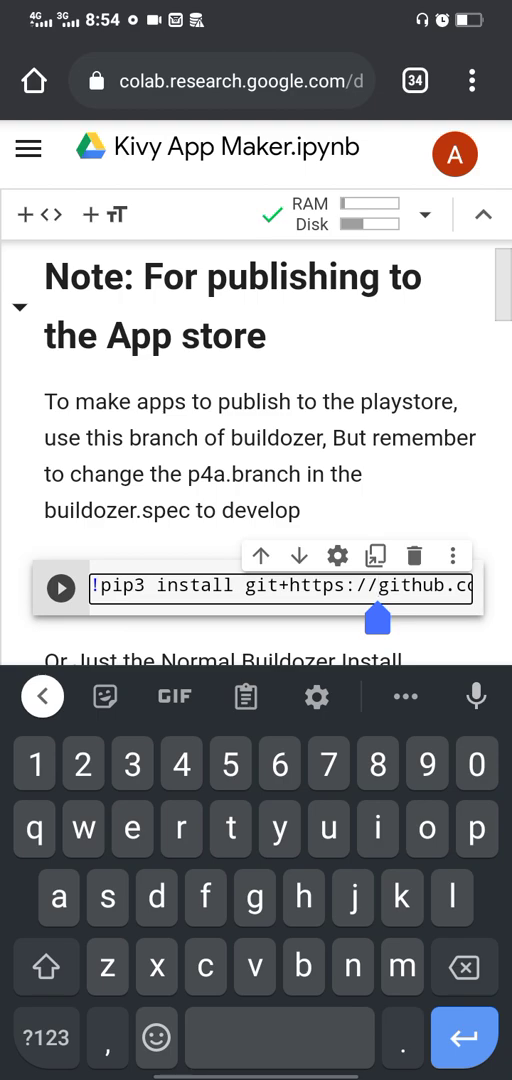
# Run the '!pip install buildozer' cell and scroll through its output until the setup cells finish.
pyautogui.scroll(-3)
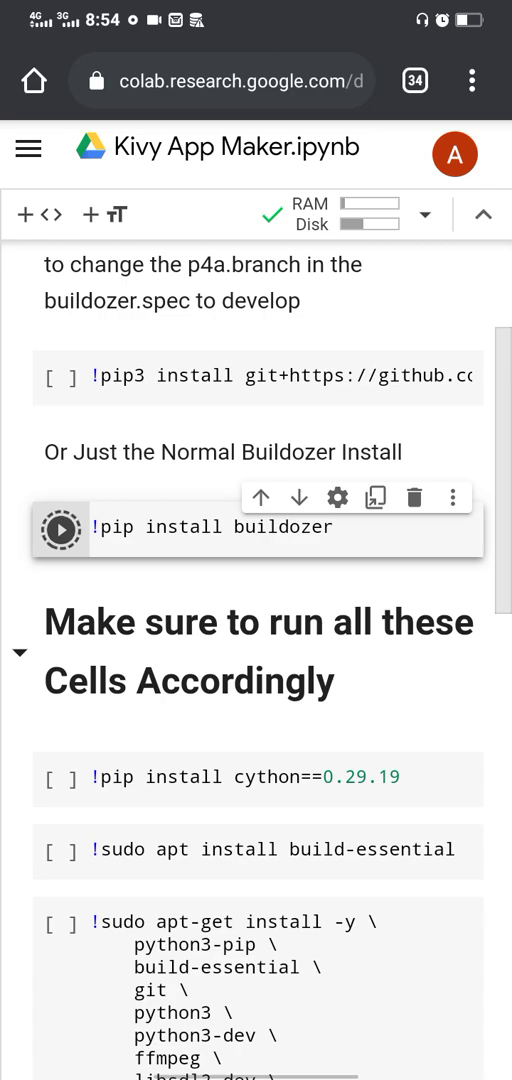
pyautogui.click(59, 528)
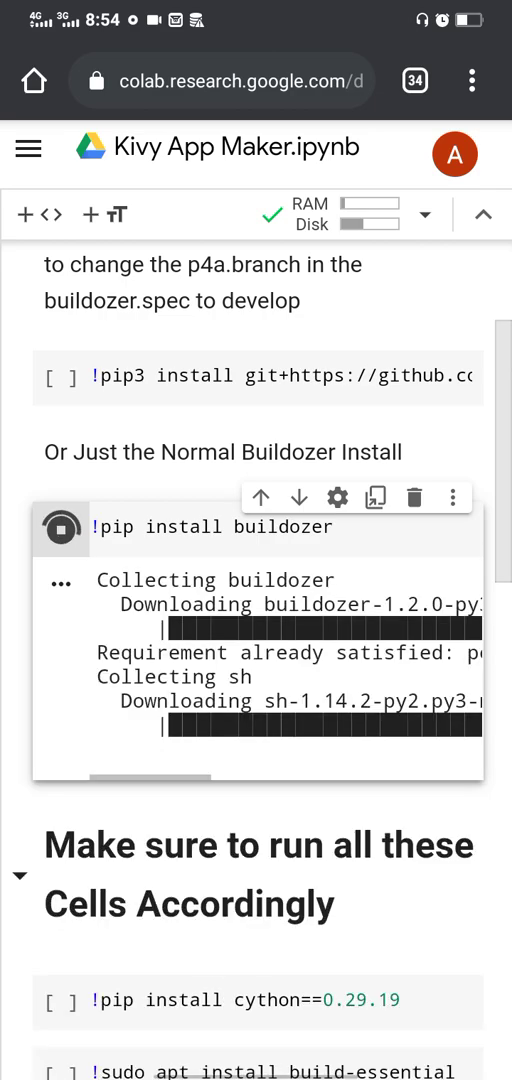
pyautogui.scroll(-3)
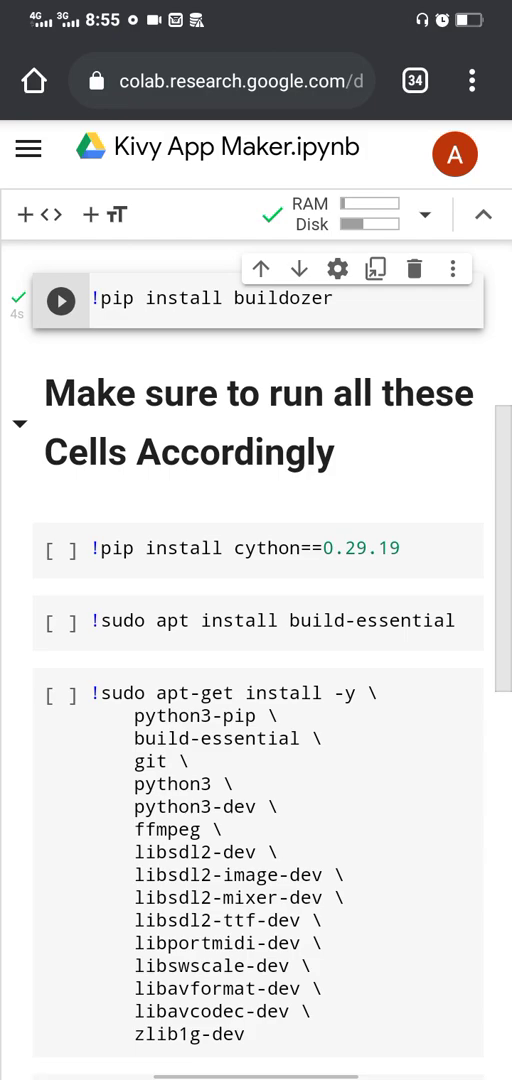
pyautogui.scroll(-3)
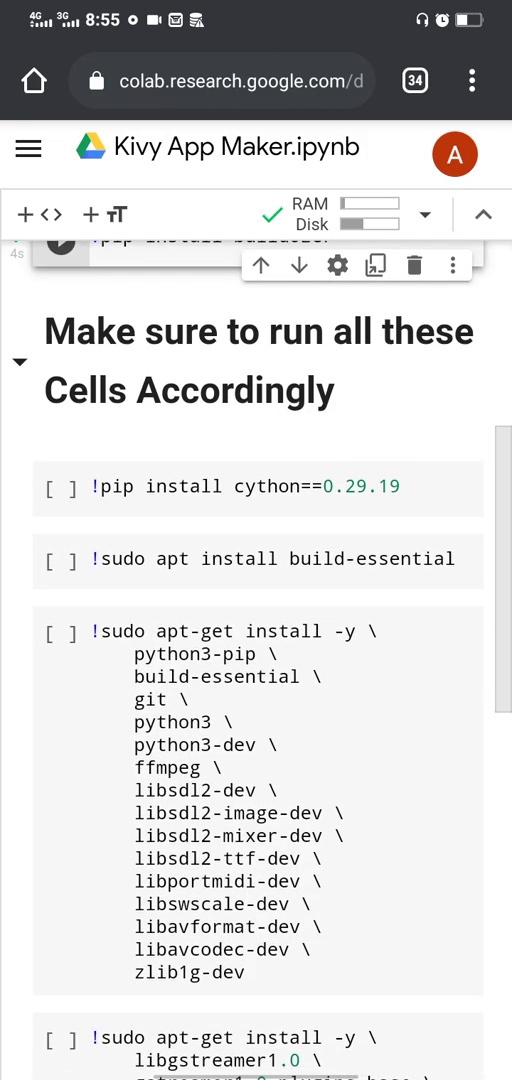
pyautogui.scroll(-3)
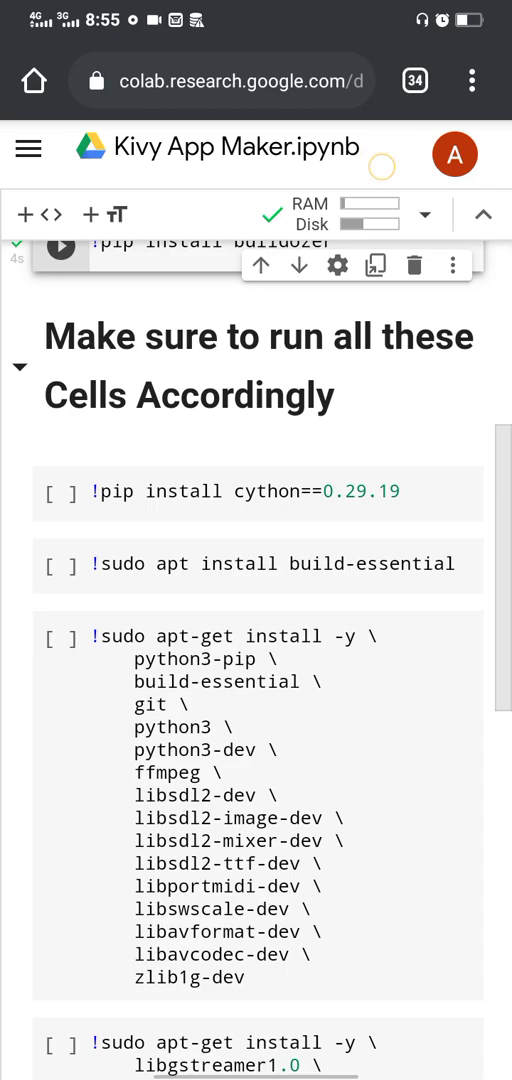
pyautogui.scroll(-3)
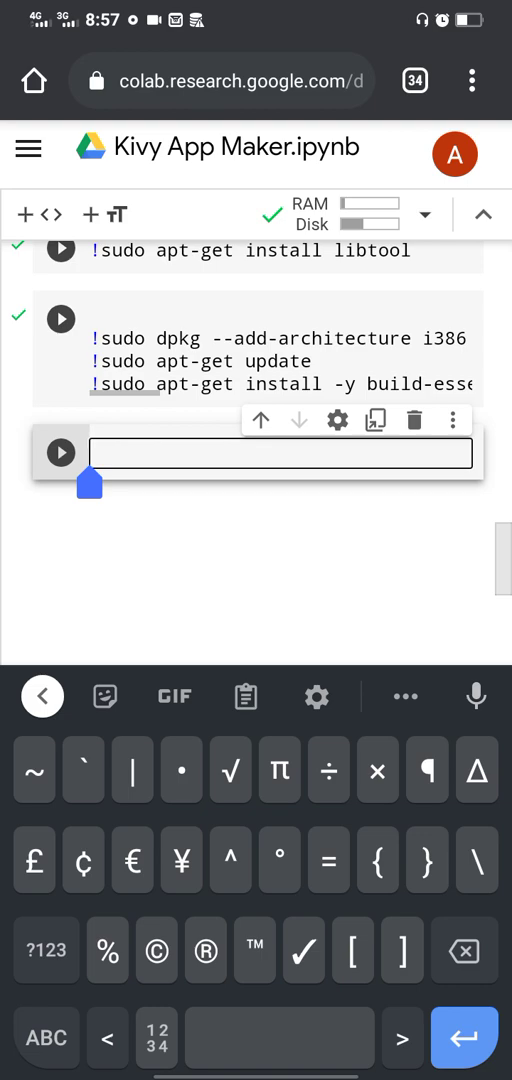
# Type '%cd /content/sample_data/App' in a new code cell.
pyautogui.write('%cd')
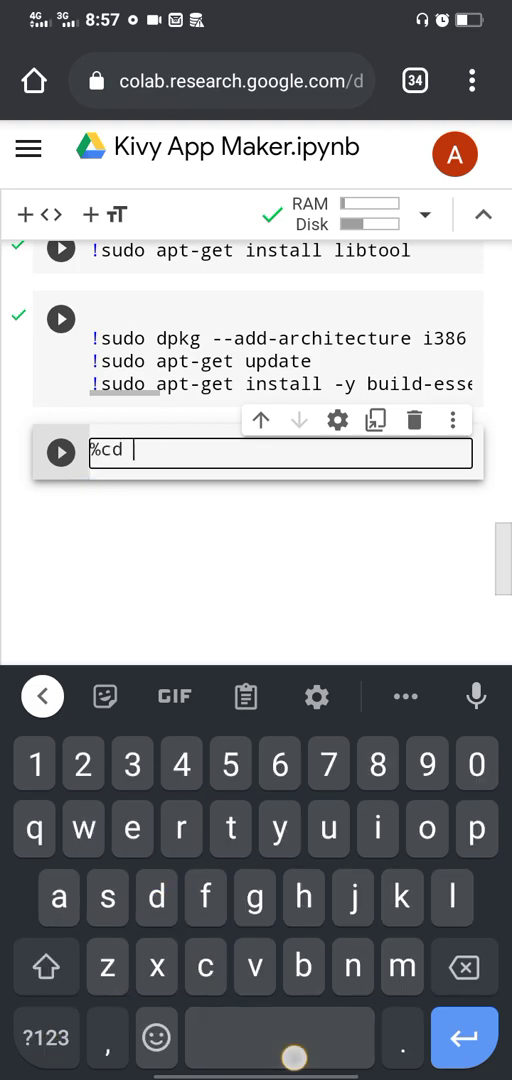
pyautogui.write('/')
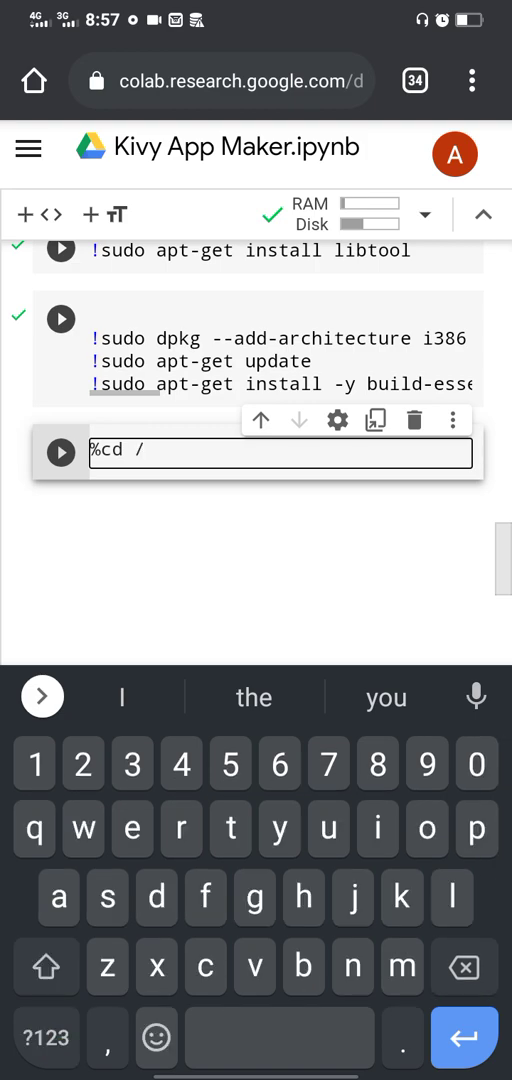
pyautogui.write('content')
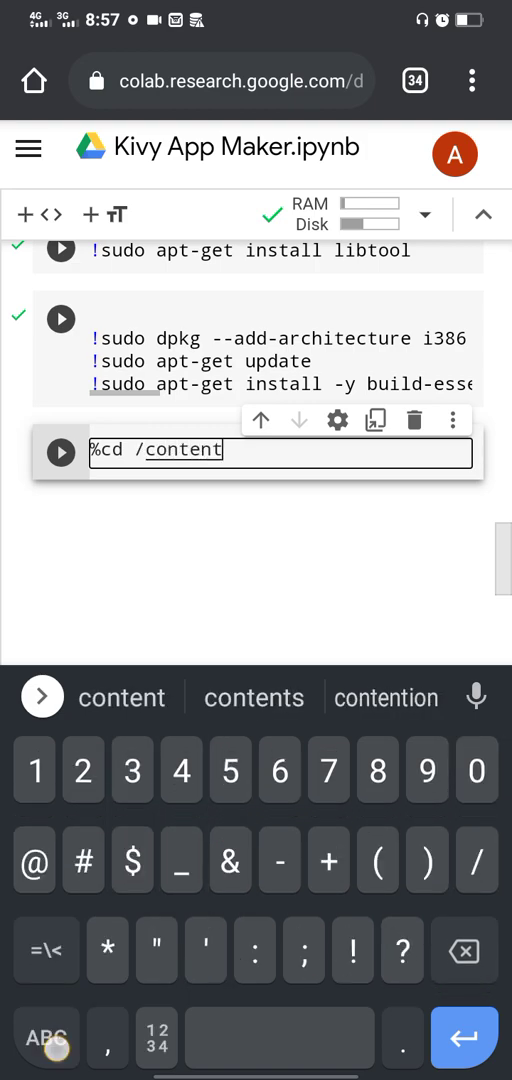
pyautogui.write('/sample')
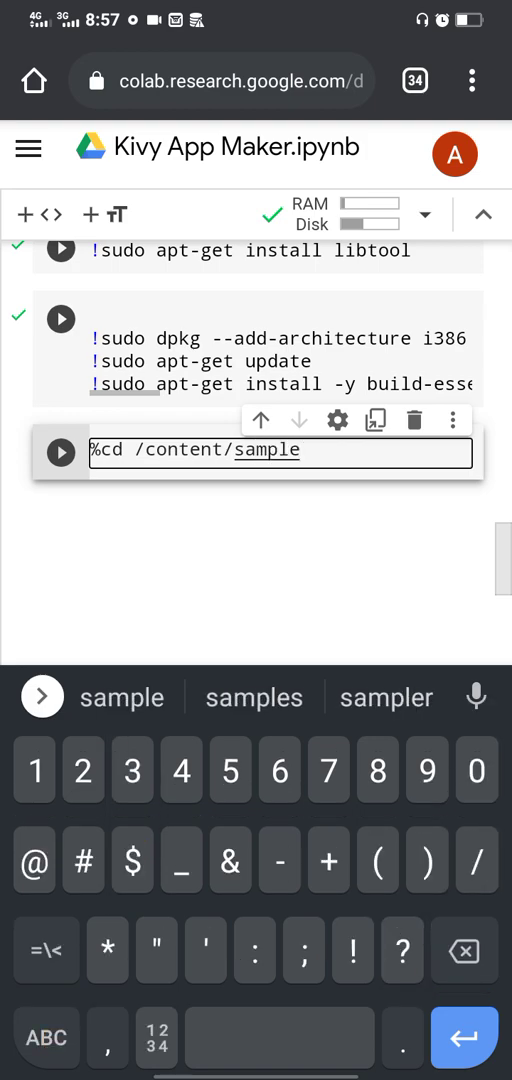
pyautogui.click(122, 697)
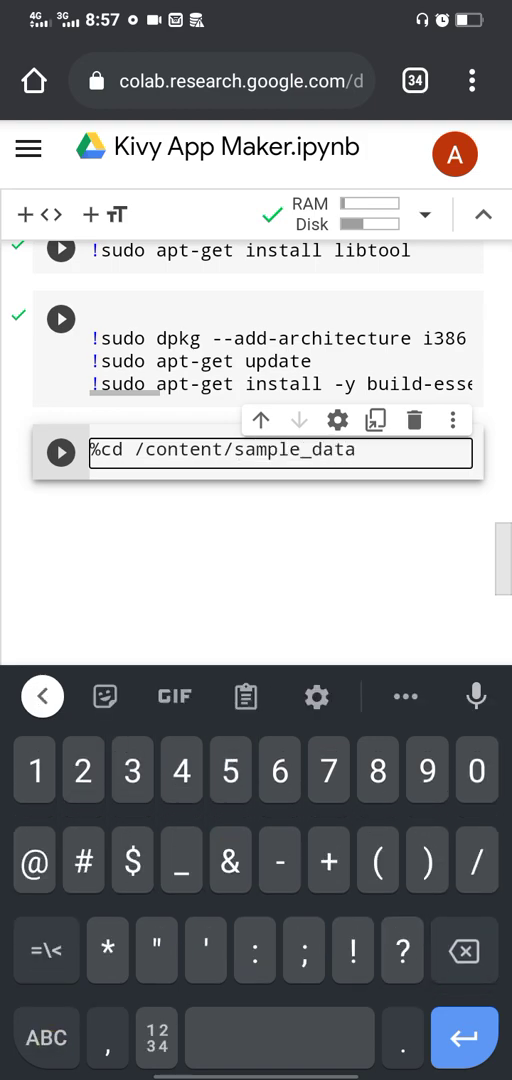
pyautogui.write('/App')
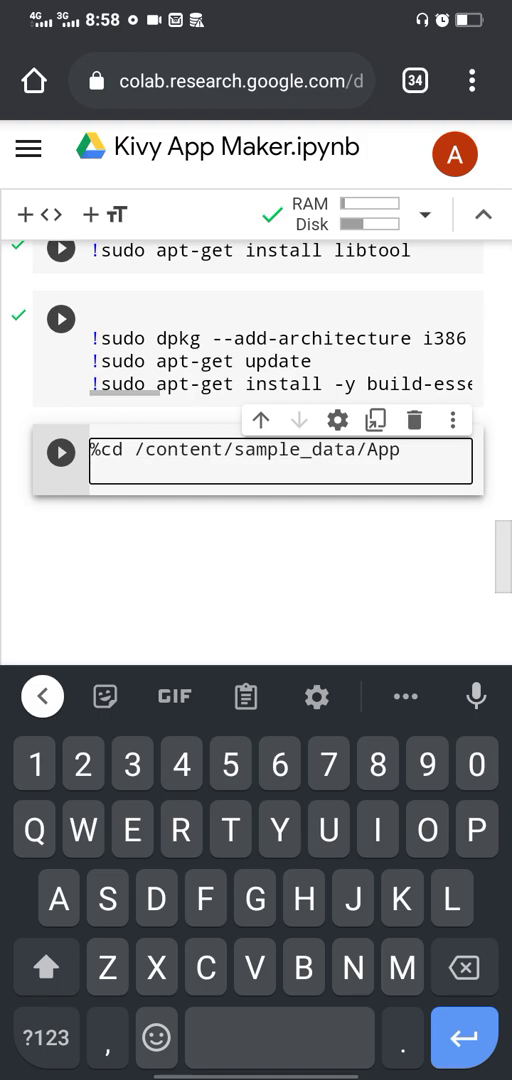
# Add the '!buildozer android debug' command below it and start the build.
pyautogui.write('bu')
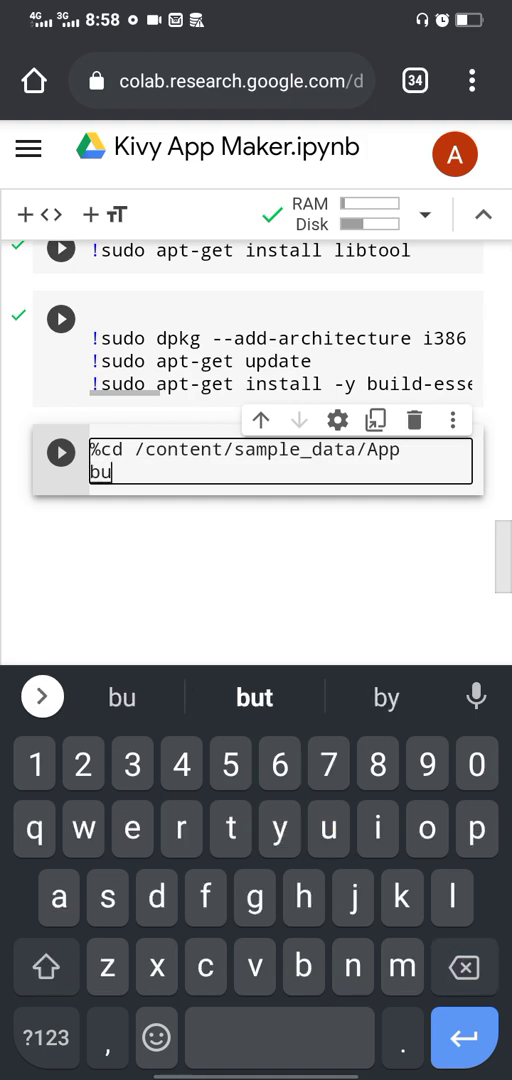
pyautogui.write('ildozer')
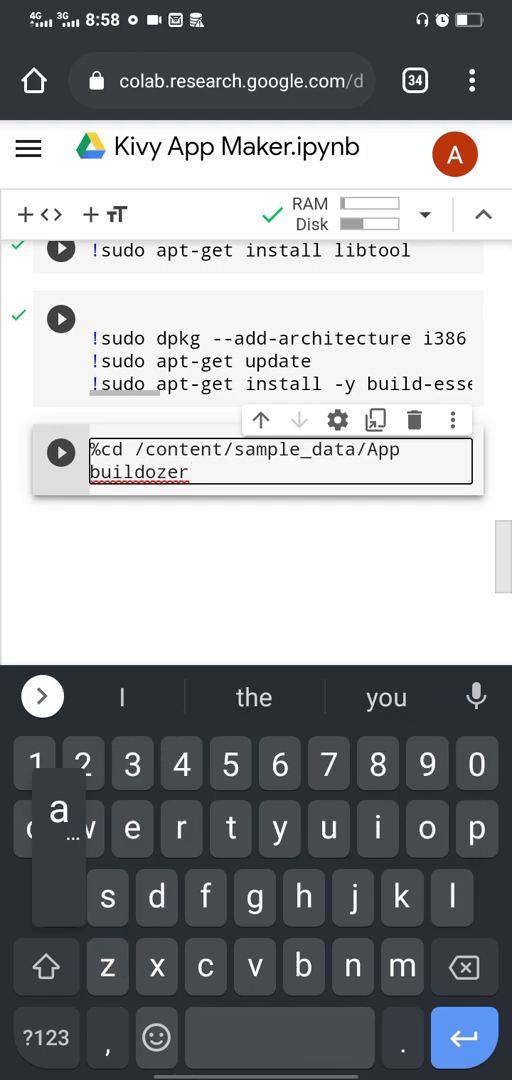
pyautogui.write('and')
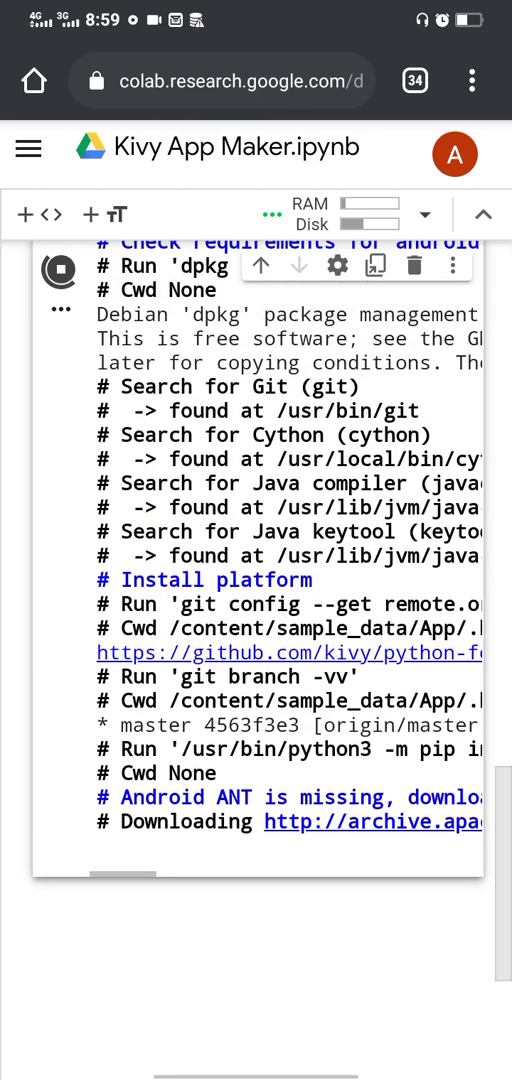
# Scroll the build output while buildozer installs ANT, unpacks the SDK, and downloads the NDK.
pyautogui.scroll(-3)
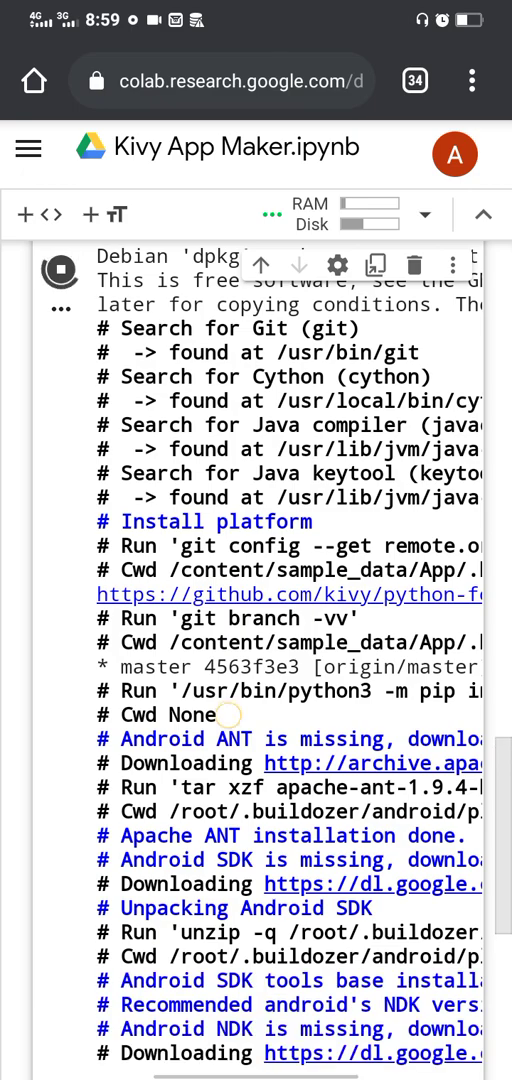
pyautogui.scroll(-3)
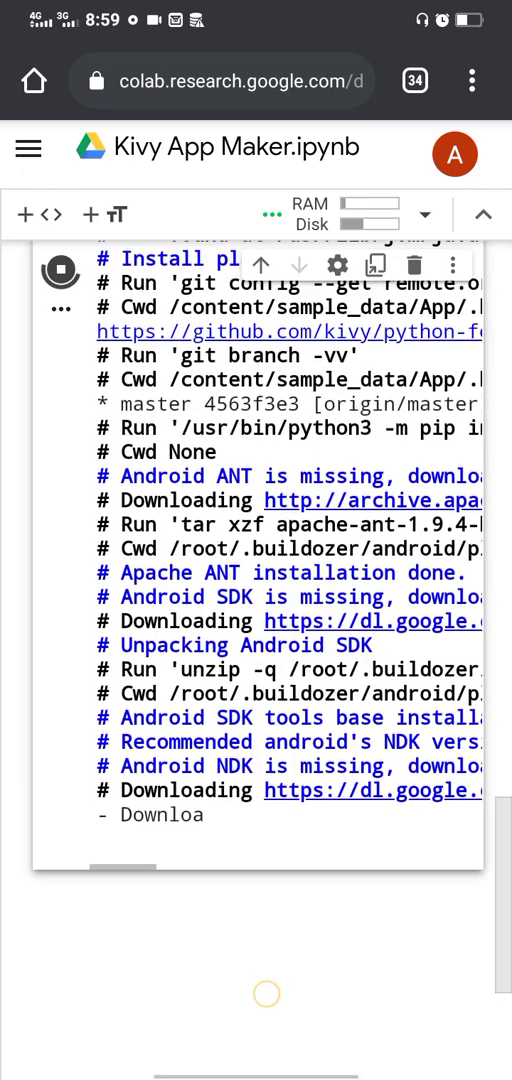
pyautogui.scroll(-3)
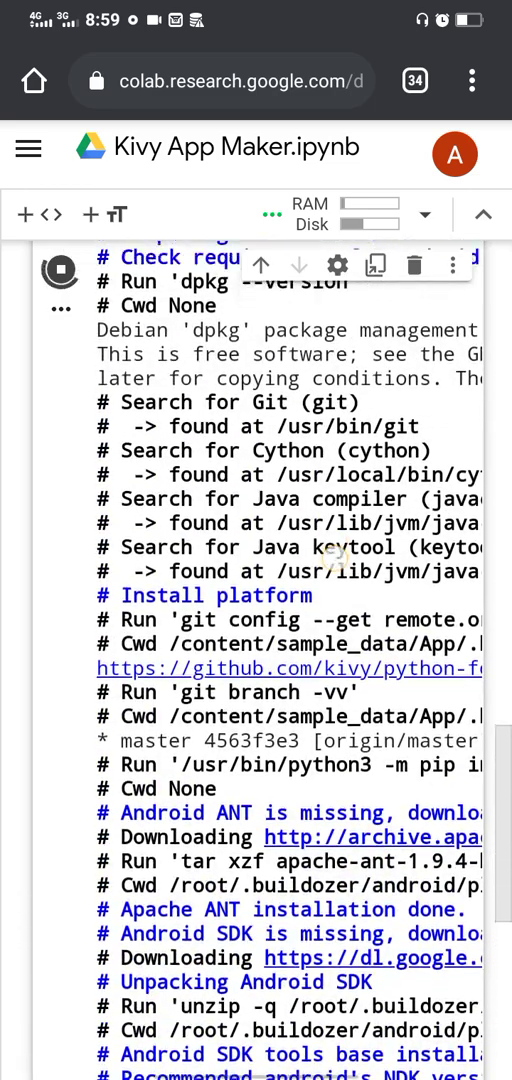
pyautogui.scroll(-3)
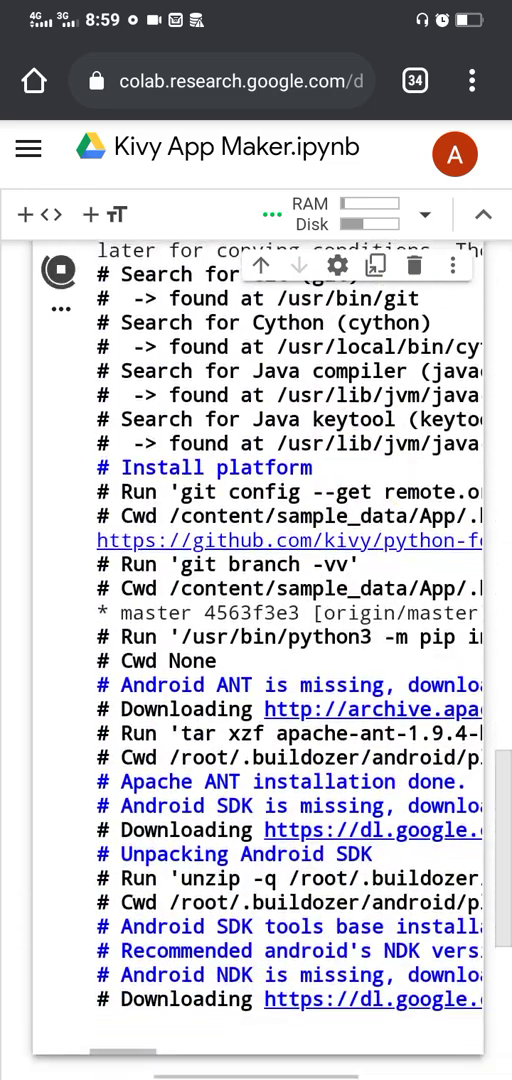
pyautogui.scroll(-3)
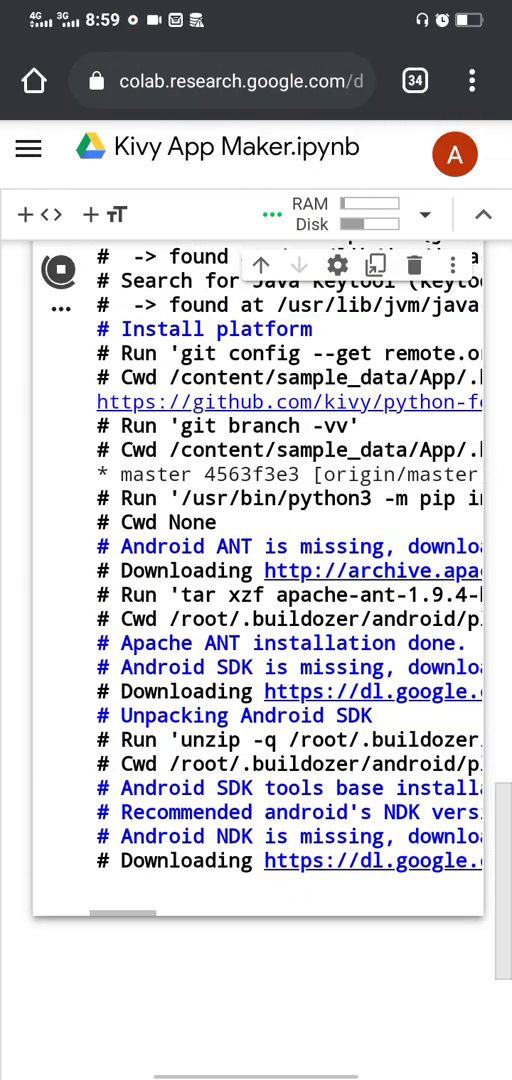
pyautogui.scroll(-3)
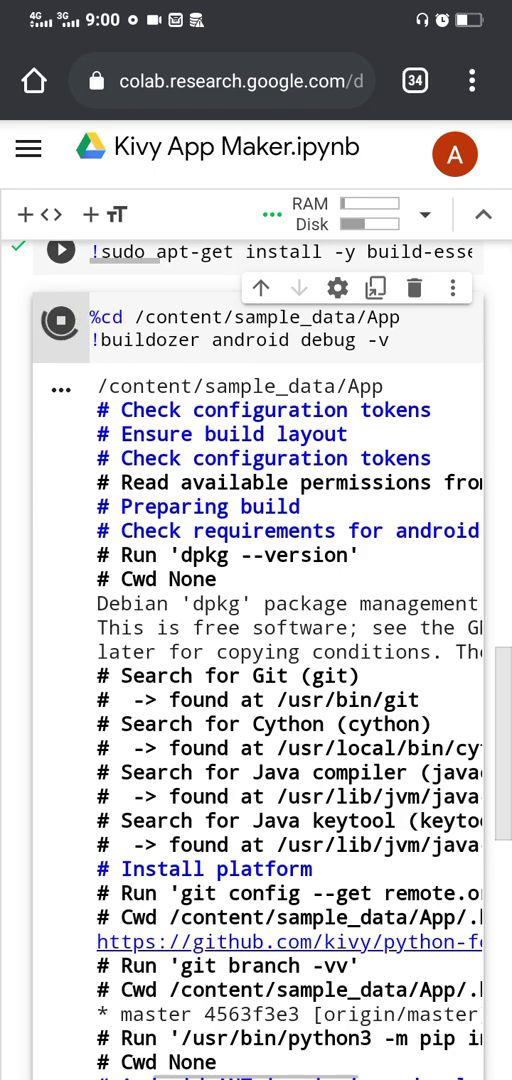
pyautogui.scroll(-3)
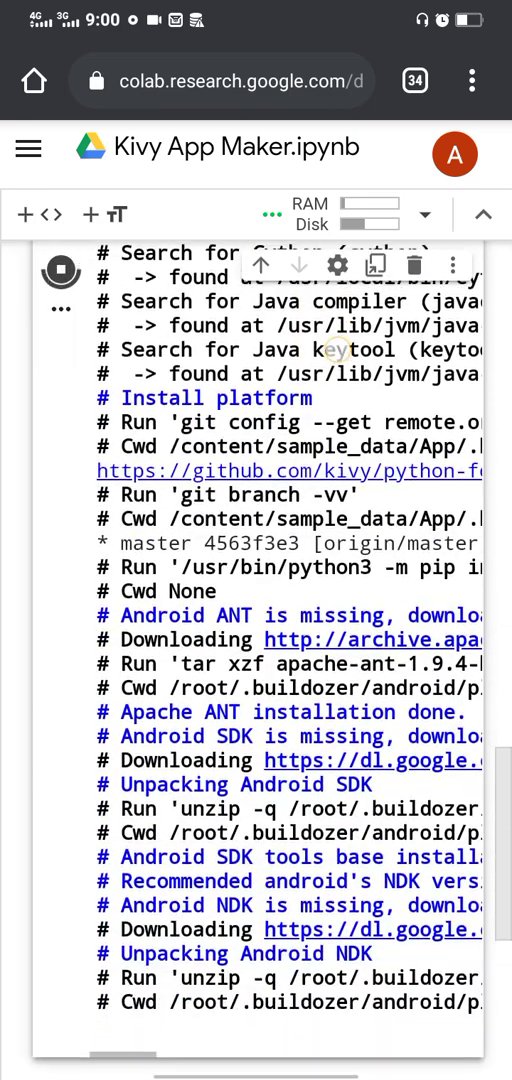
pyautogui.scroll(-3)
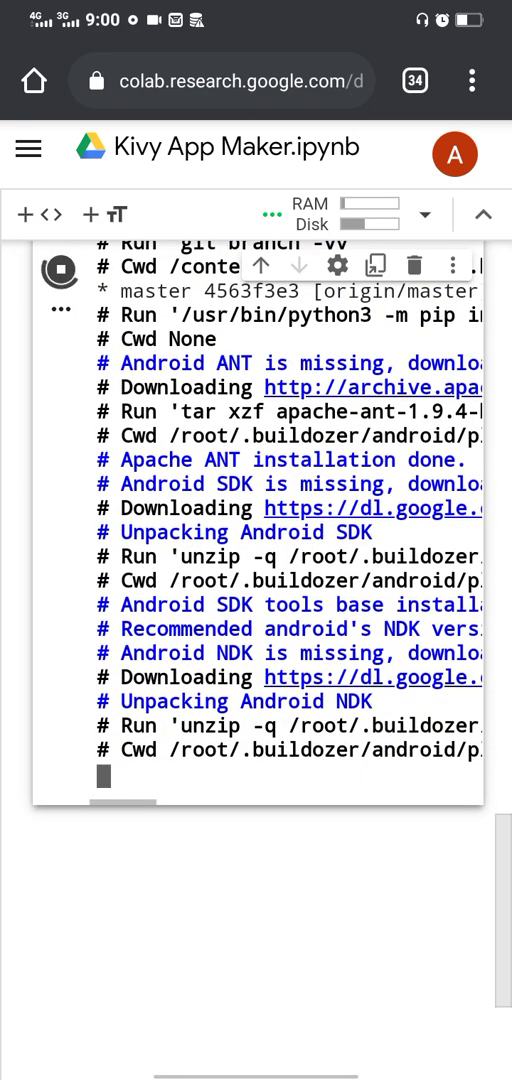